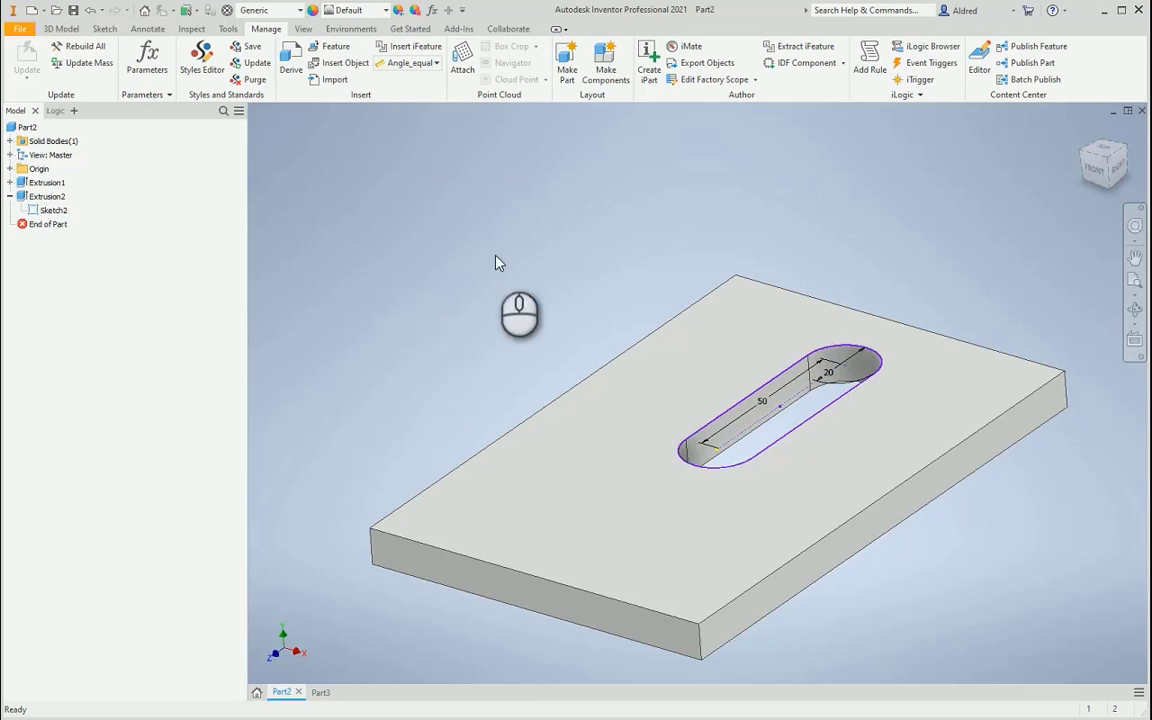
pyautogui.moveTo(504, 336)
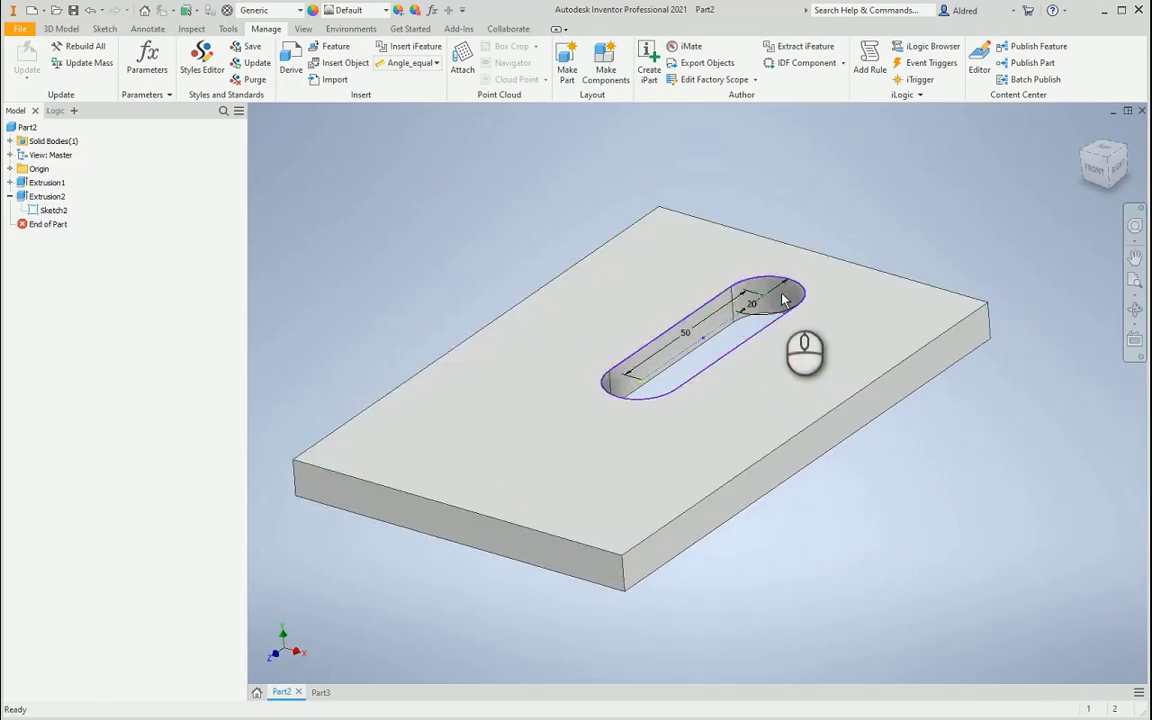
# Cancel the Extract iFeature dialog without saving the extraction.
pyautogui.click(670, 340)
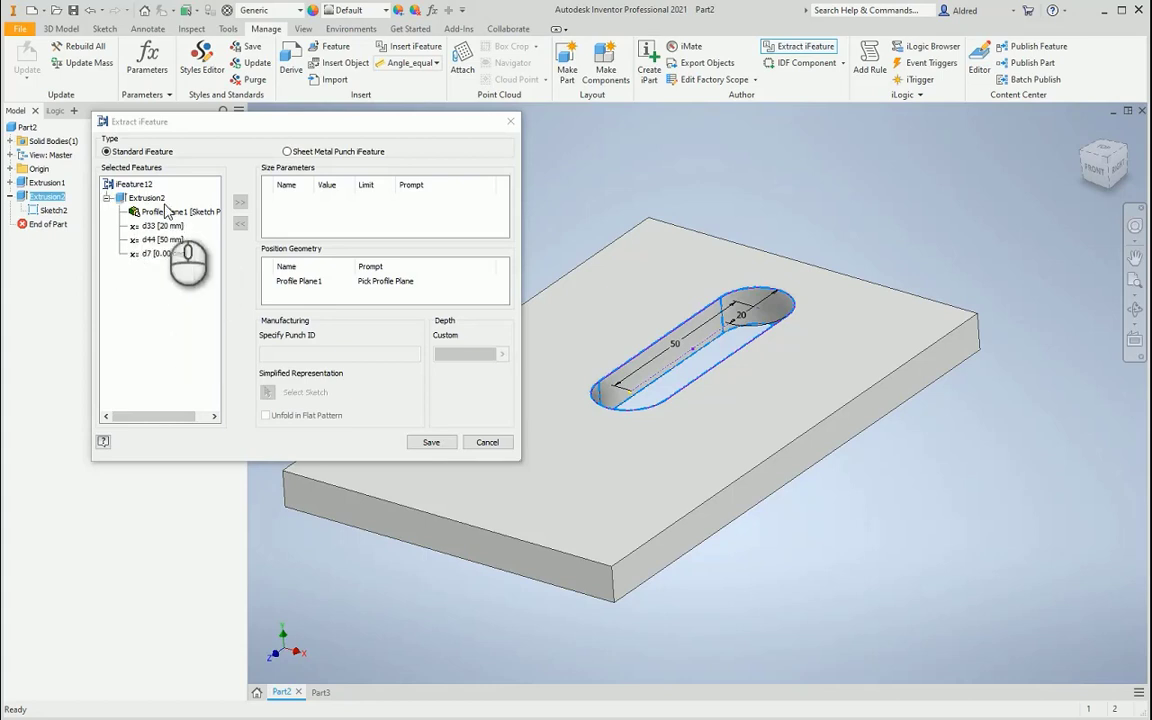
pyautogui.moveTo(118, 270)
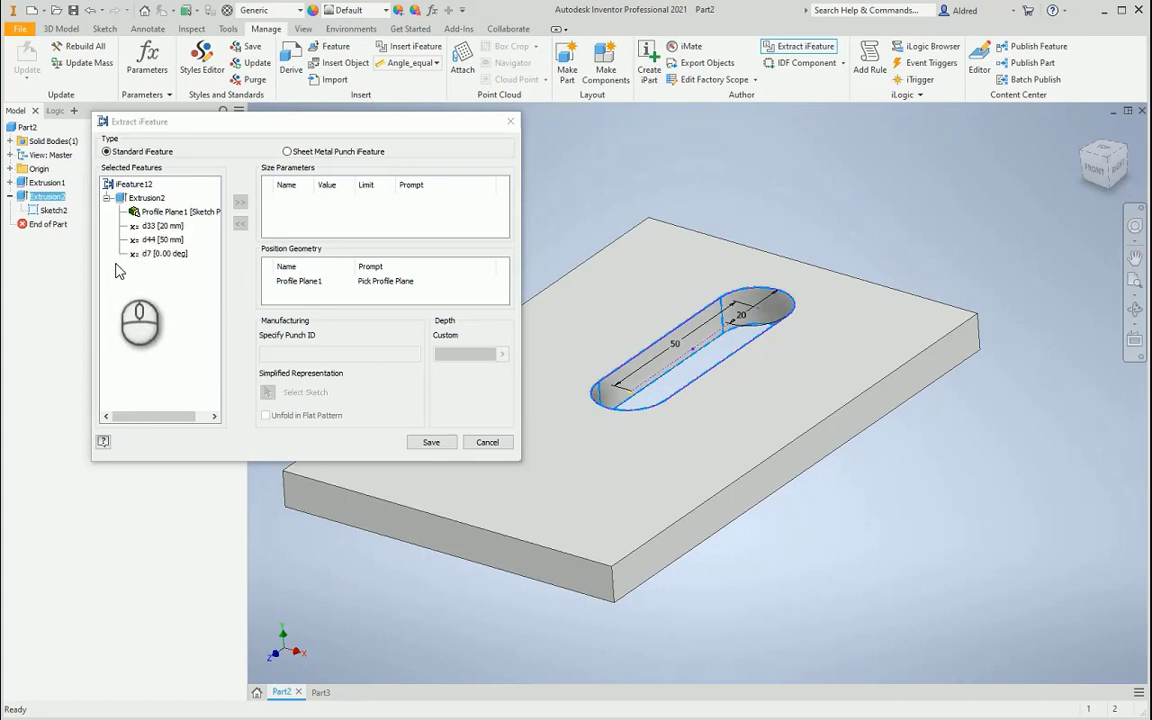
pyautogui.moveTo(362, 214)
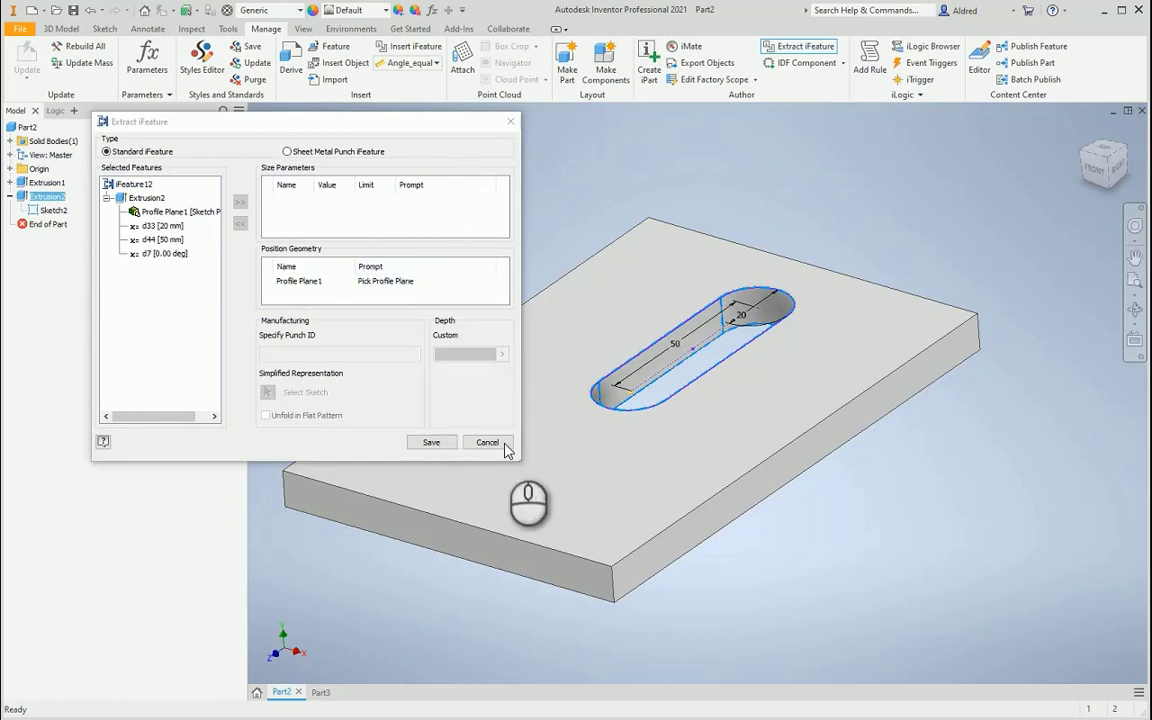
pyautogui.click(488, 442)
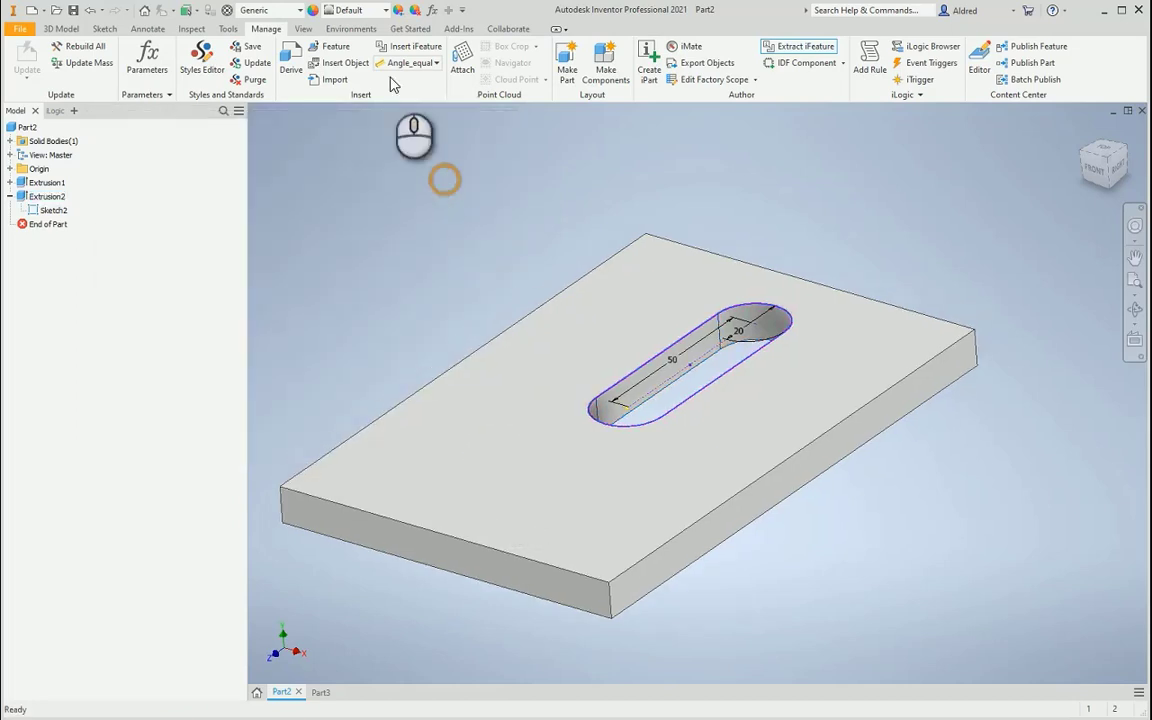
# Rename the 50 mm slot parameter to length and the 20 mm one to width in Parameters.
pyautogui.click(146, 60)
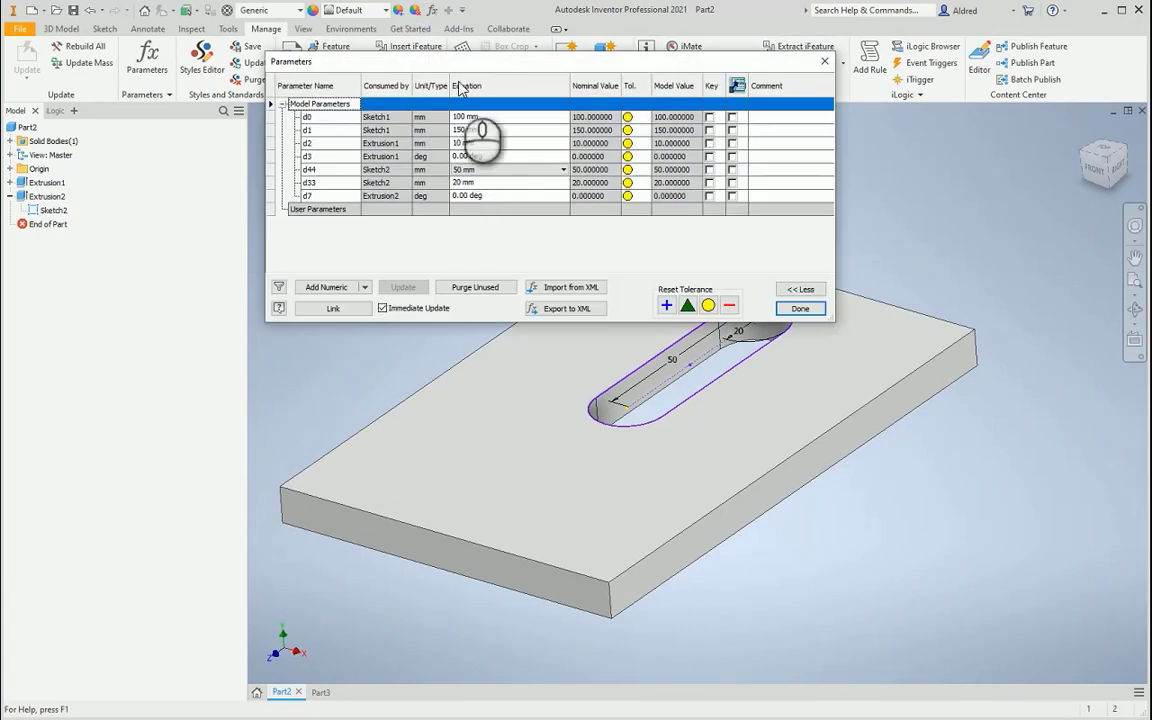
pyautogui.click(310, 168)
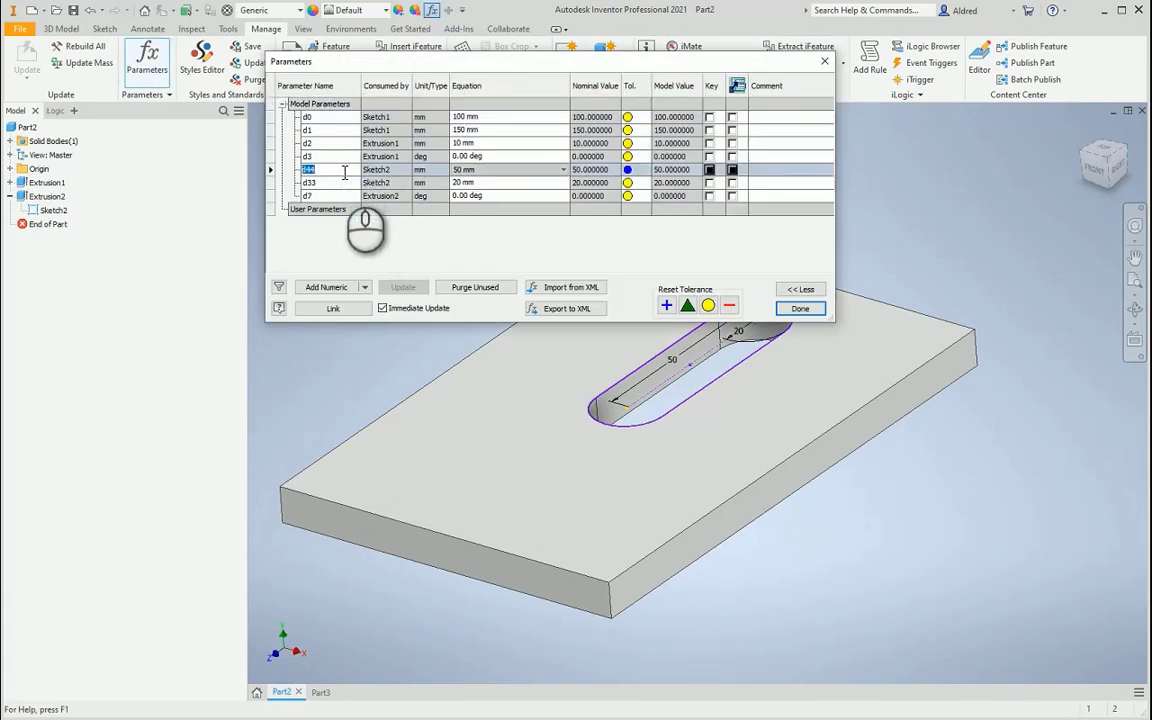
pyautogui.write('length')
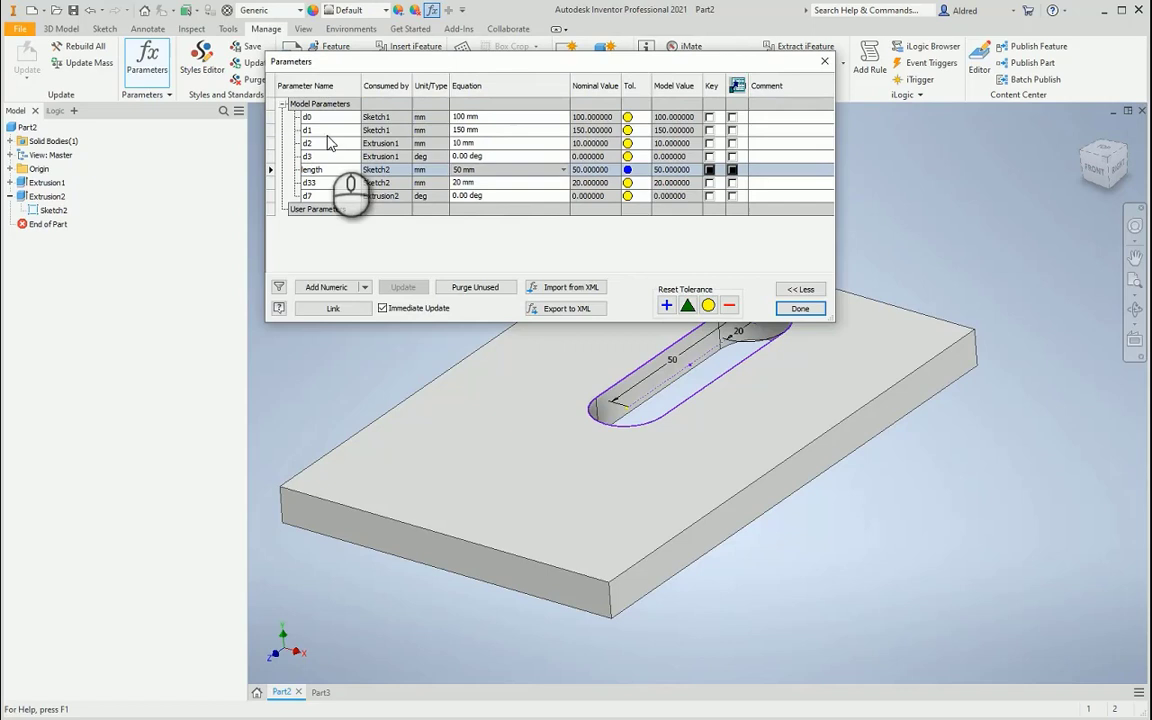
pyautogui.doubleClick(310, 182)
pyautogui.write('width')
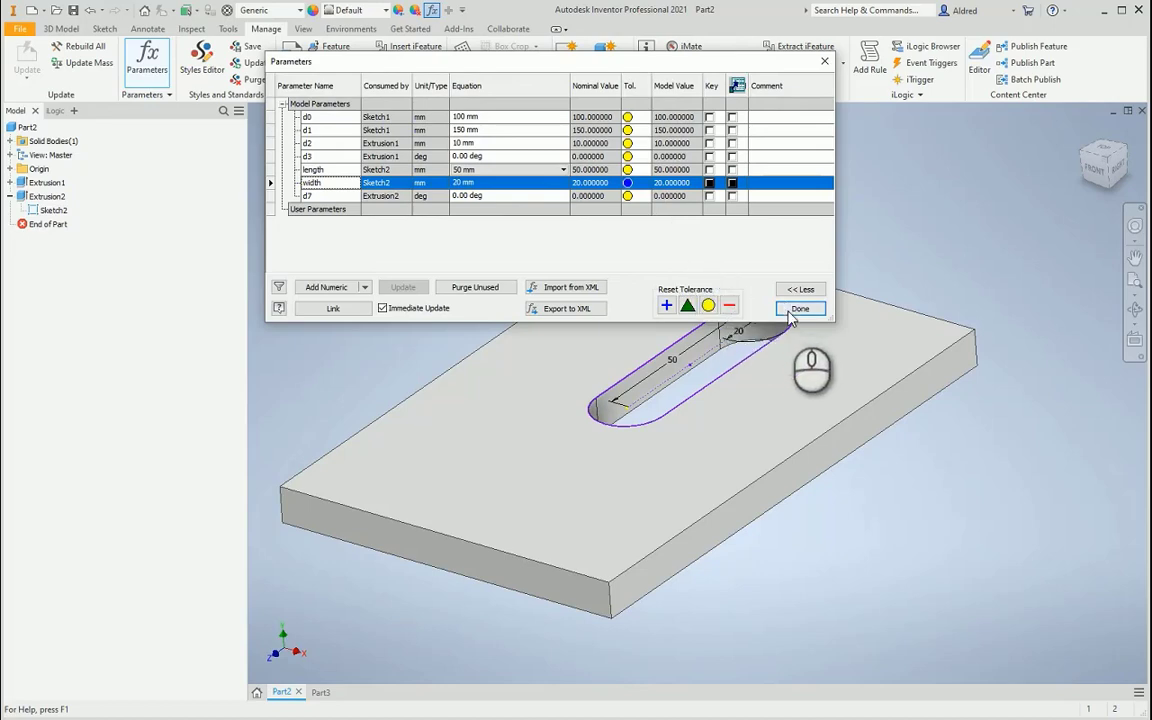
pyautogui.click(800, 308)
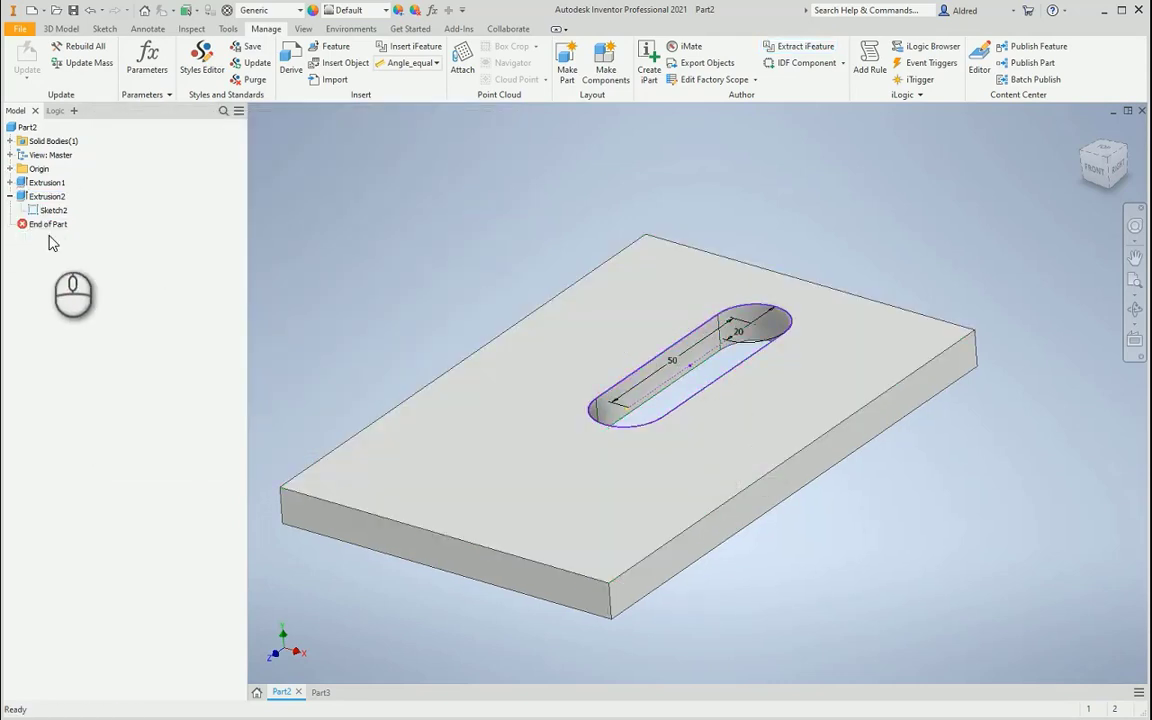
pyautogui.moveTo(462, 198)
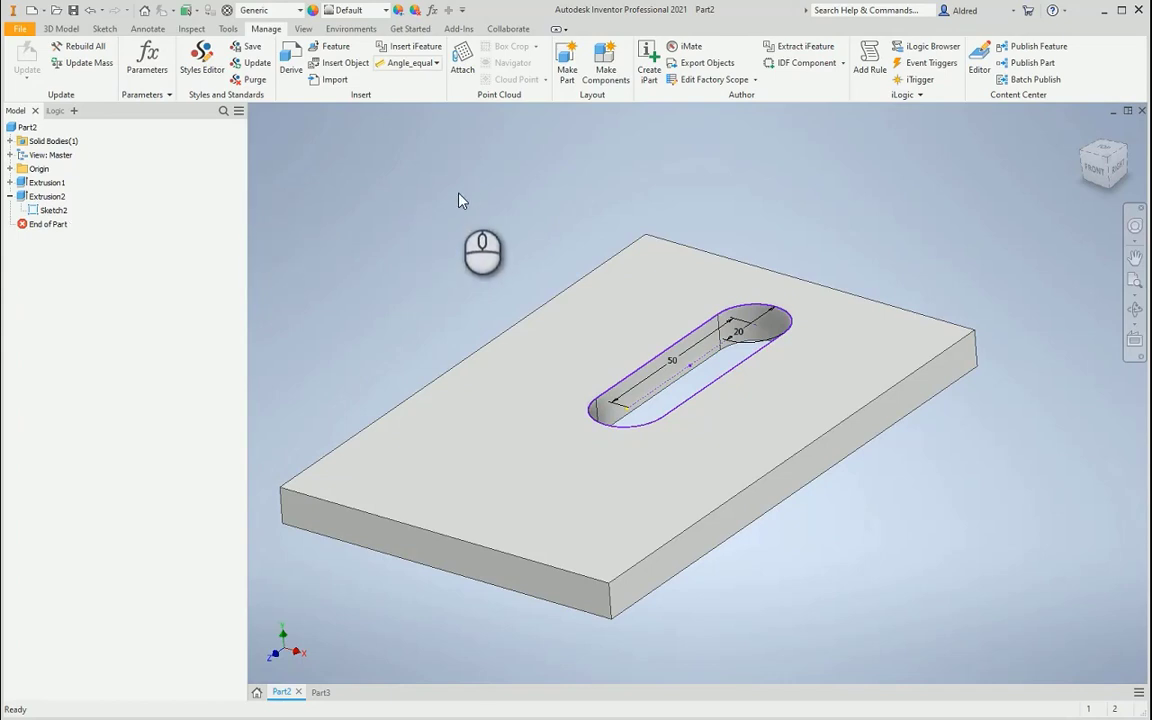
pyautogui.moveTo(490, 210)
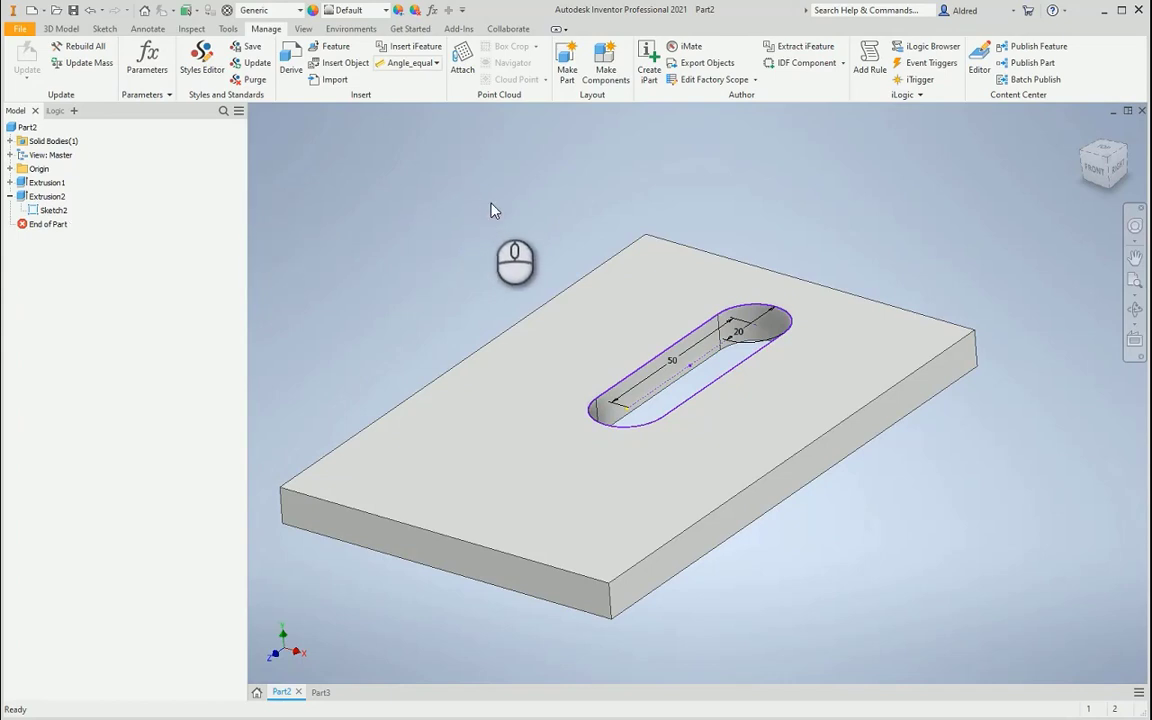
pyautogui.moveTo(512, 204)
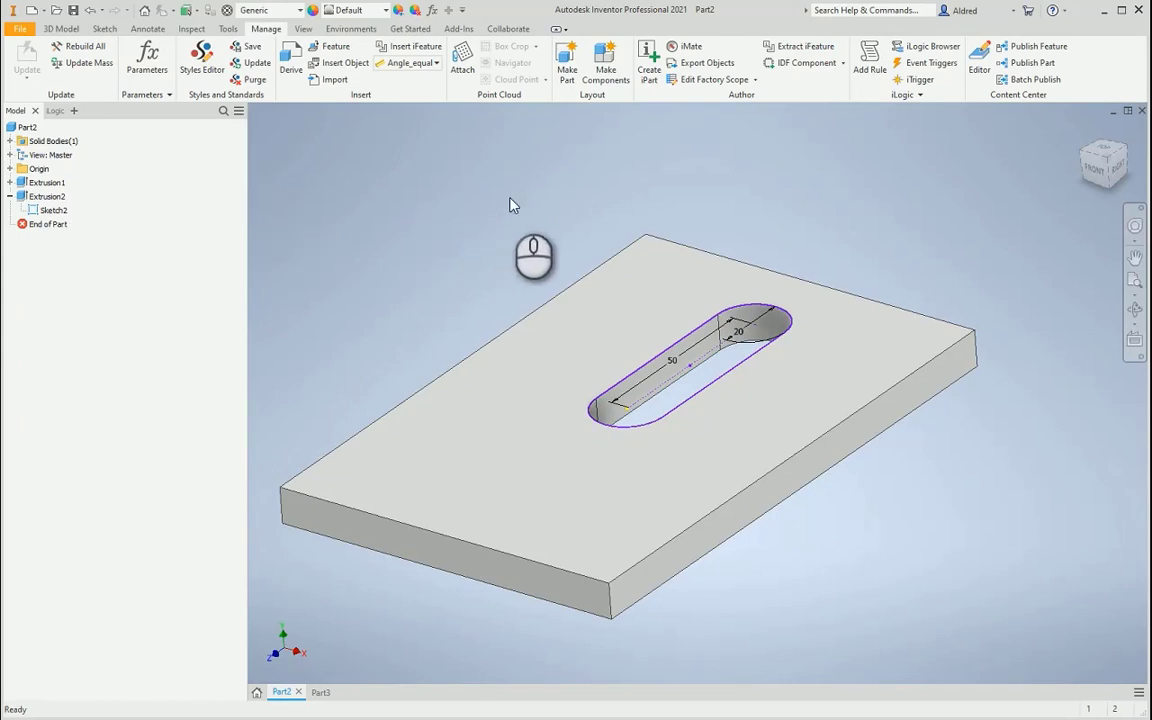
pyautogui.moveTo(436, 122)
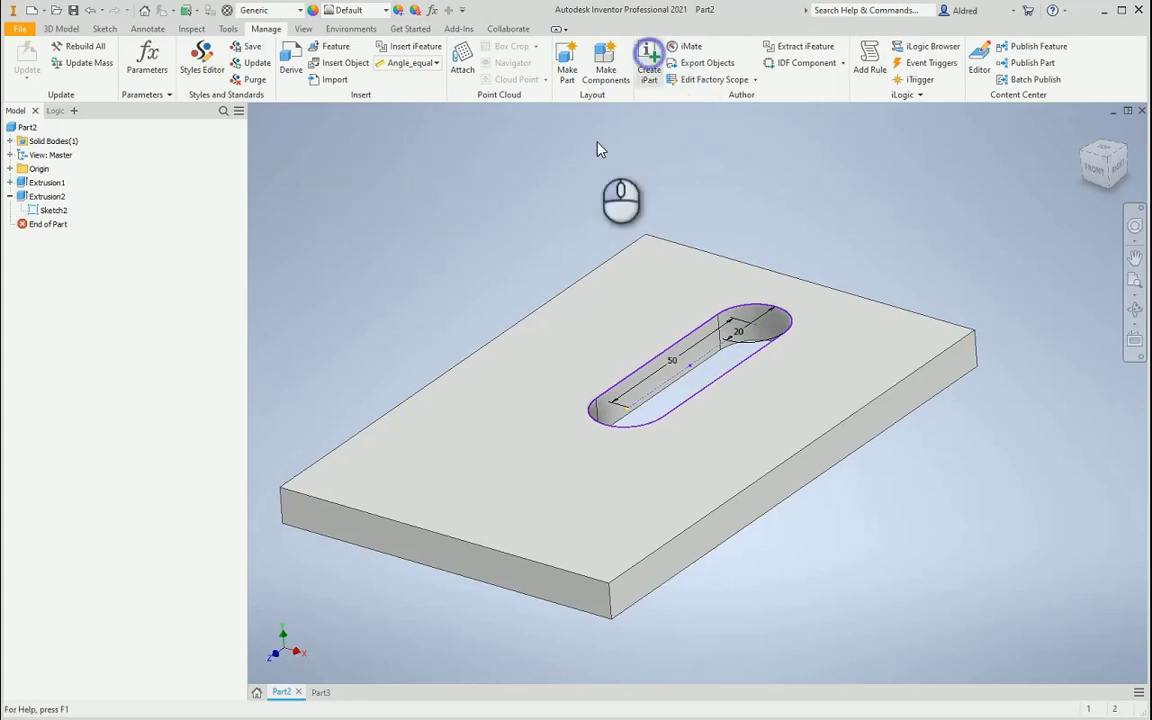
# Create an iPart table with three members of slot length 50, 40 and 30 mm.
pyautogui.click(648, 62)
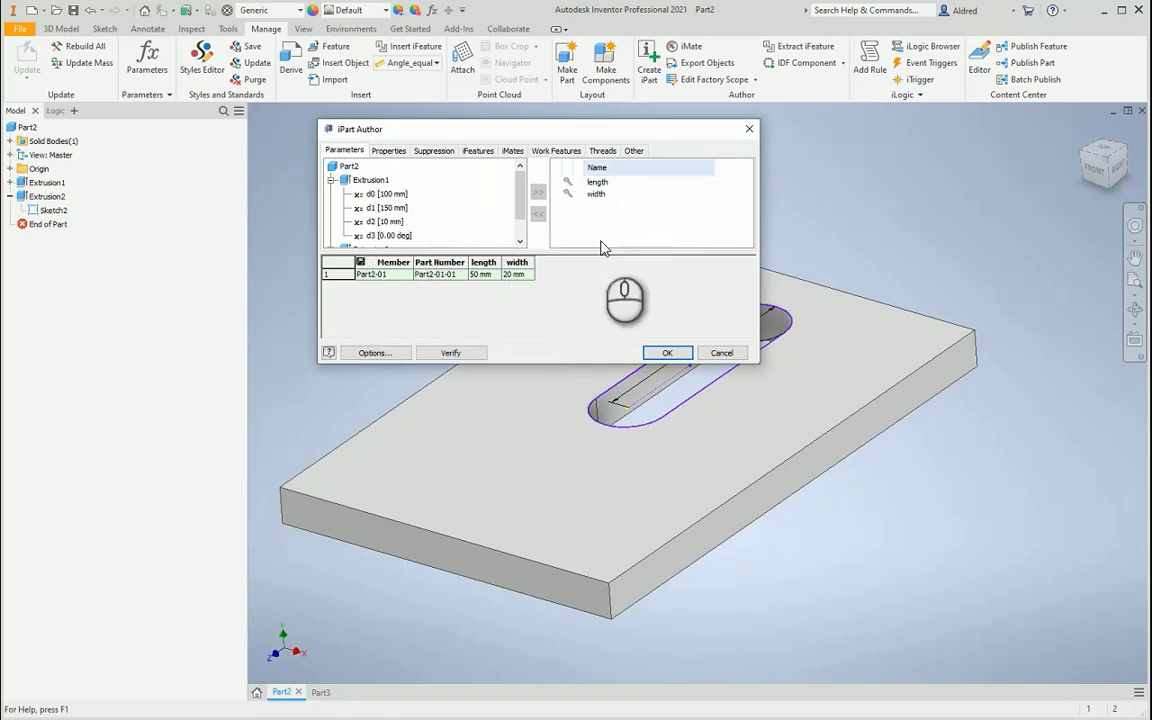
pyautogui.click(370, 274)
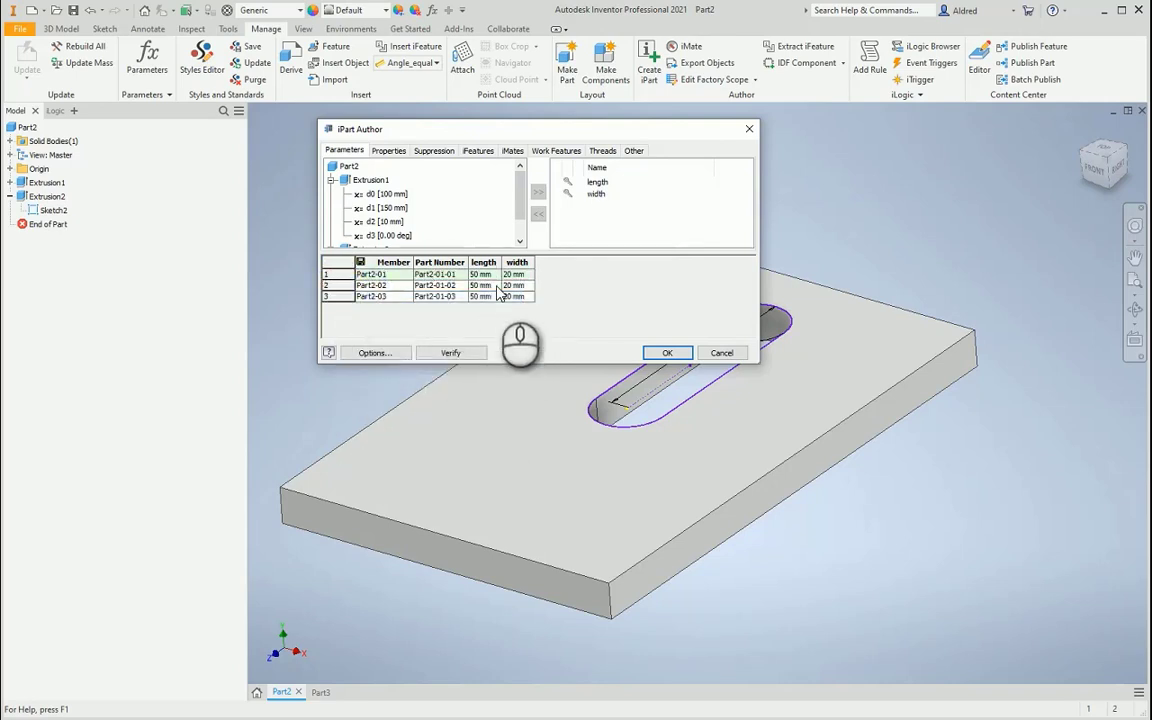
pyautogui.click(480, 284)
pyautogui.write('40')
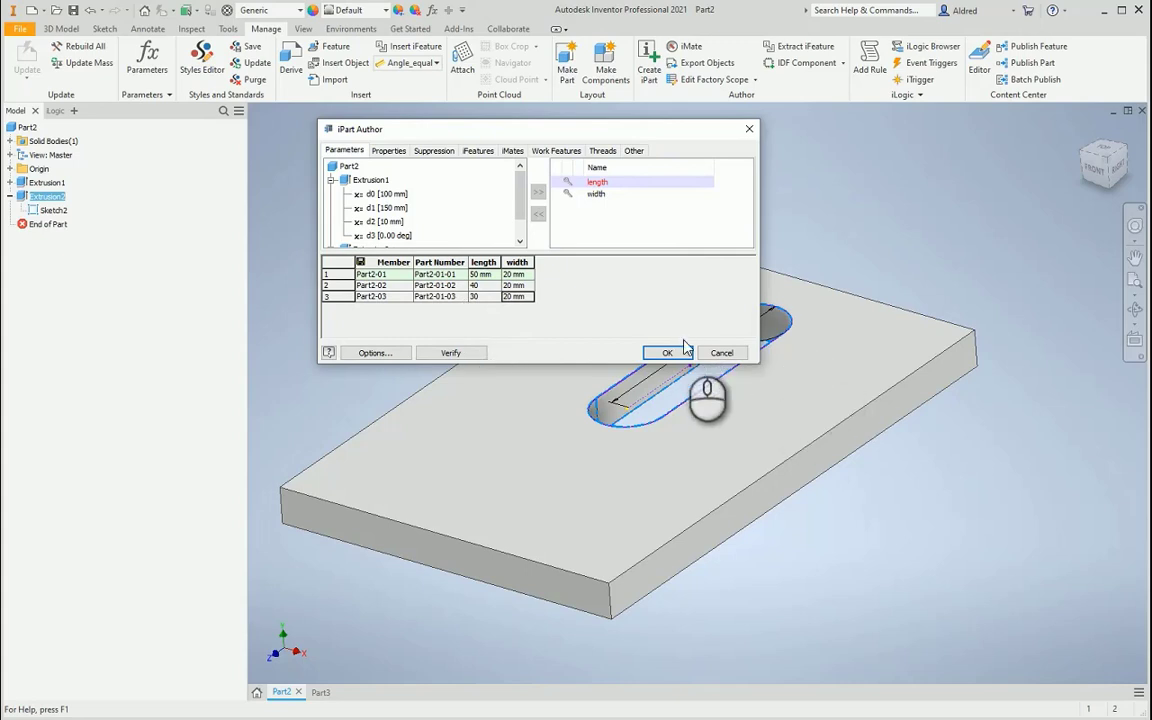
pyautogui.click(668, 352)
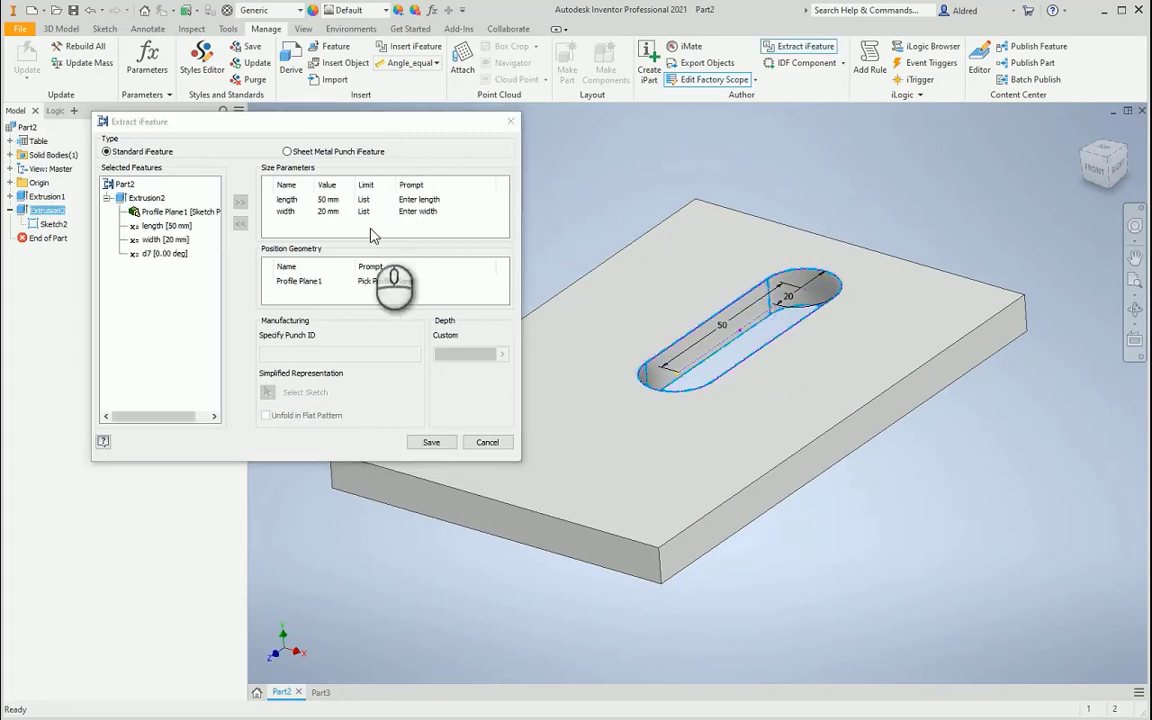
# Make the iFeature a sheet metal punch with Sketch2 as simplified representation and save it.
pyautogui.click(288, 152)
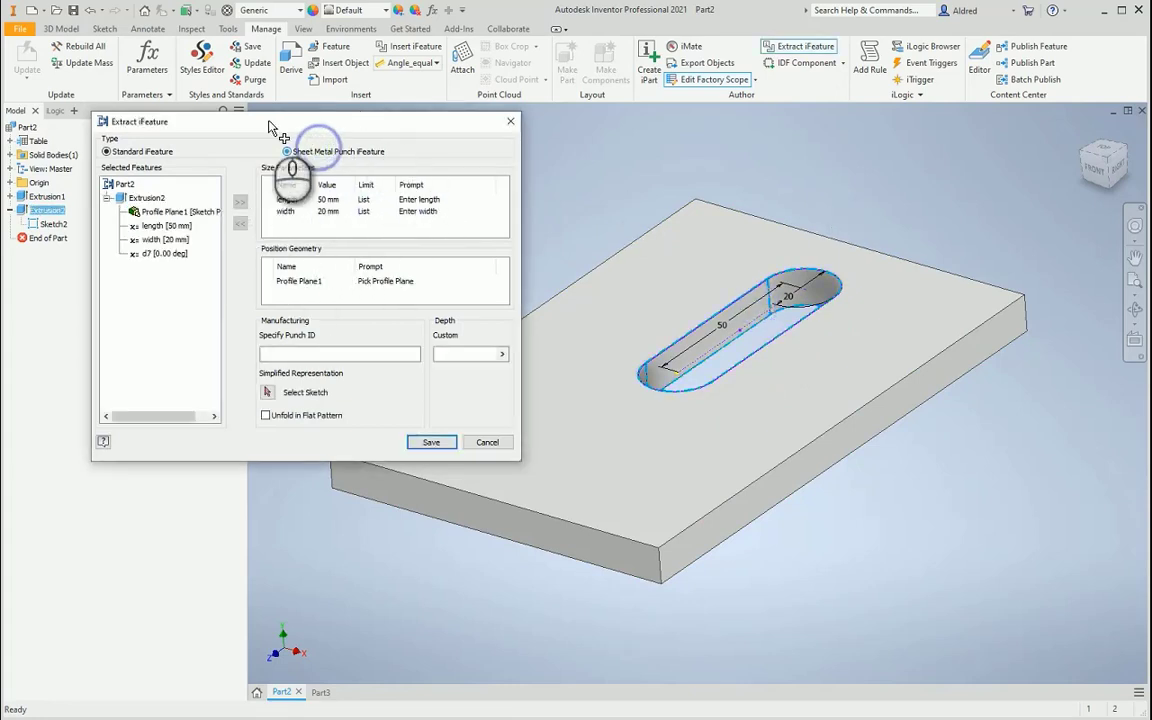
pyautogui.click(288, 152)
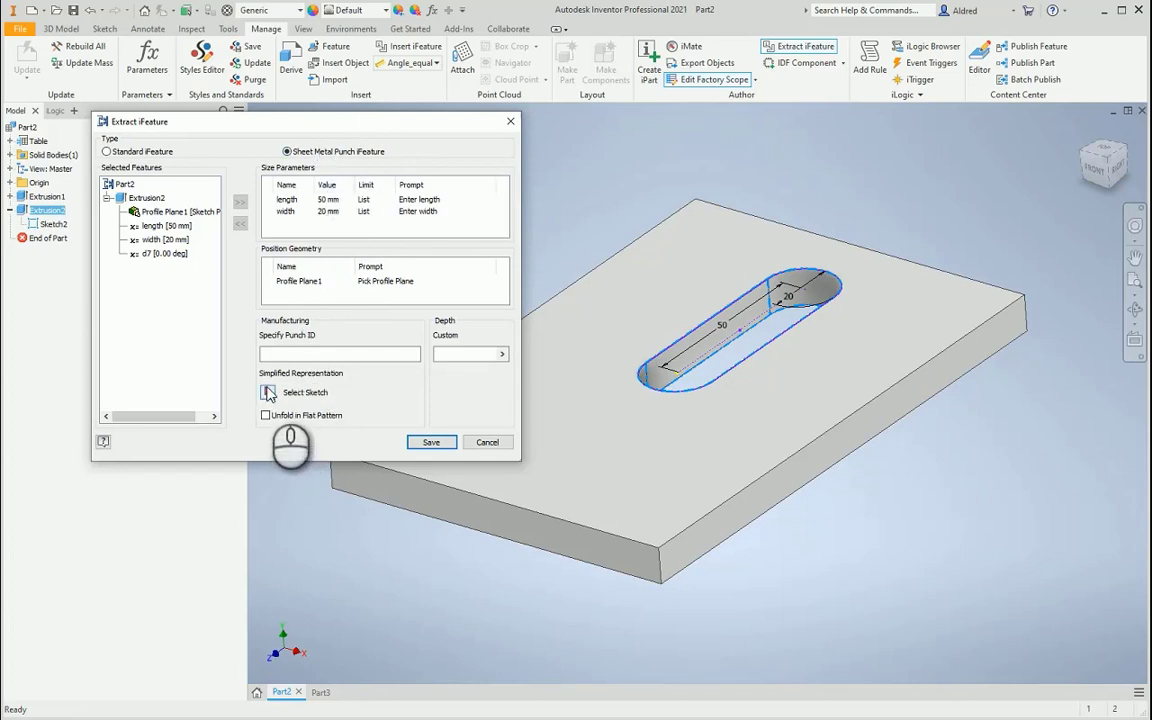
pyautogui.click(268, 392)
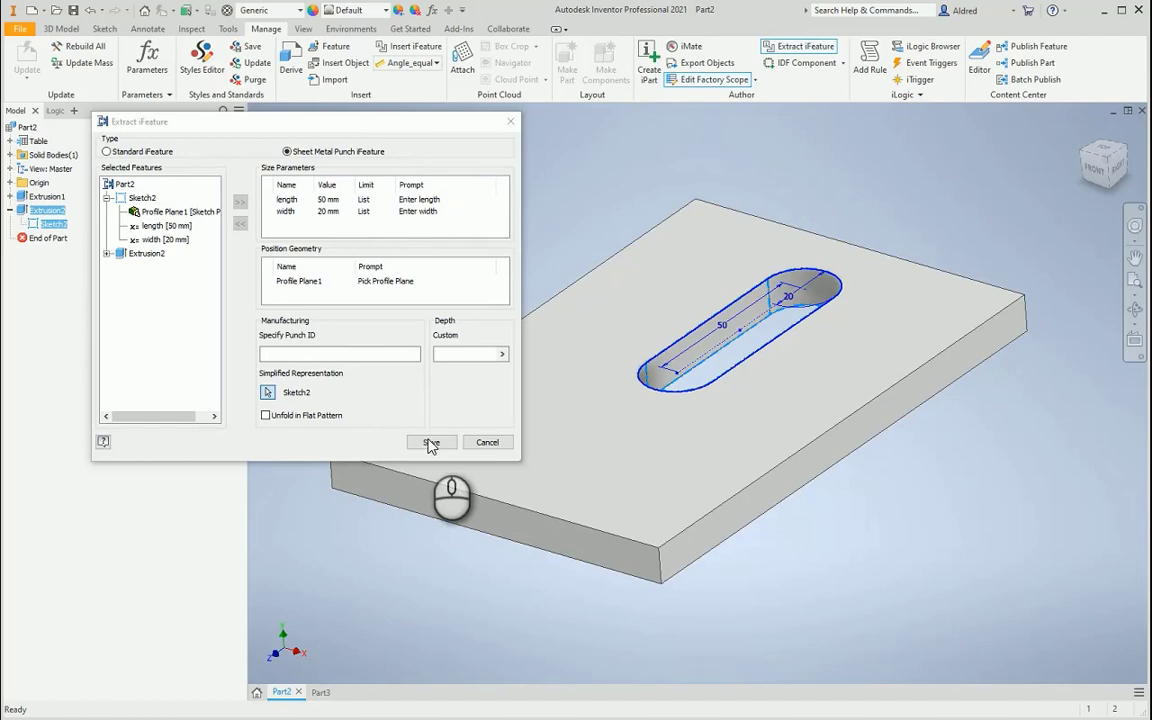
pyautogui.click(432, 442)
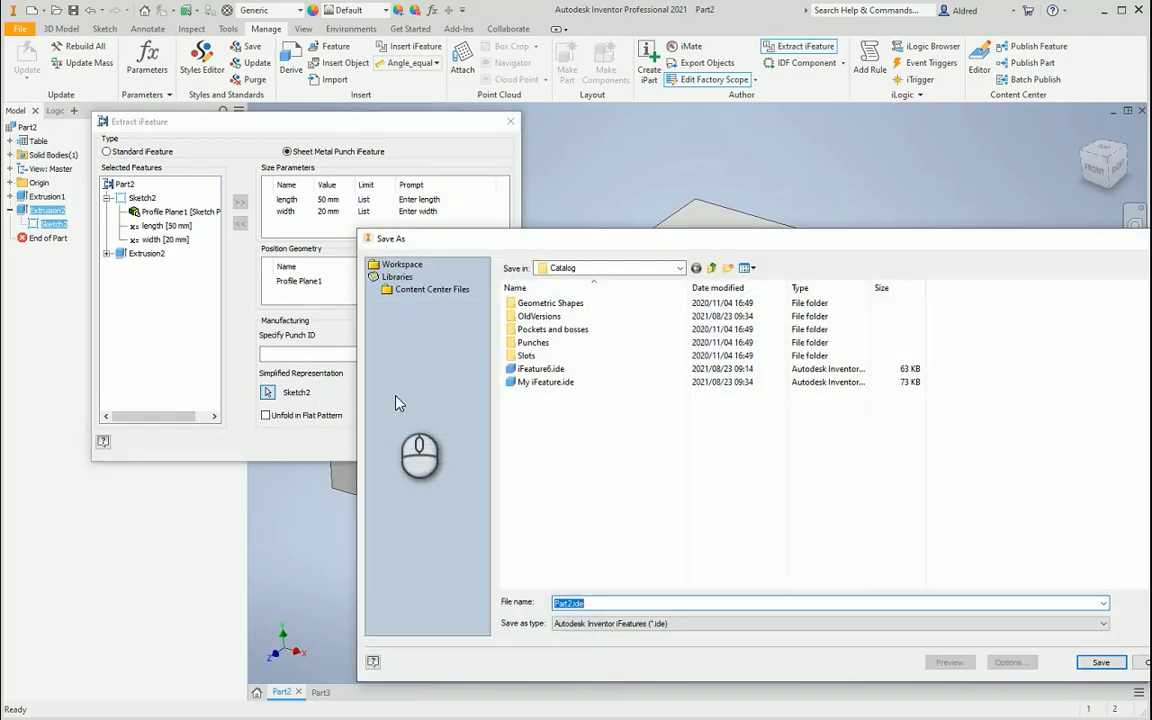
# Save the punch as My iFeature.ide in Catalog, replacing the existing file outside the project.
pyautogui.click(544, 382)
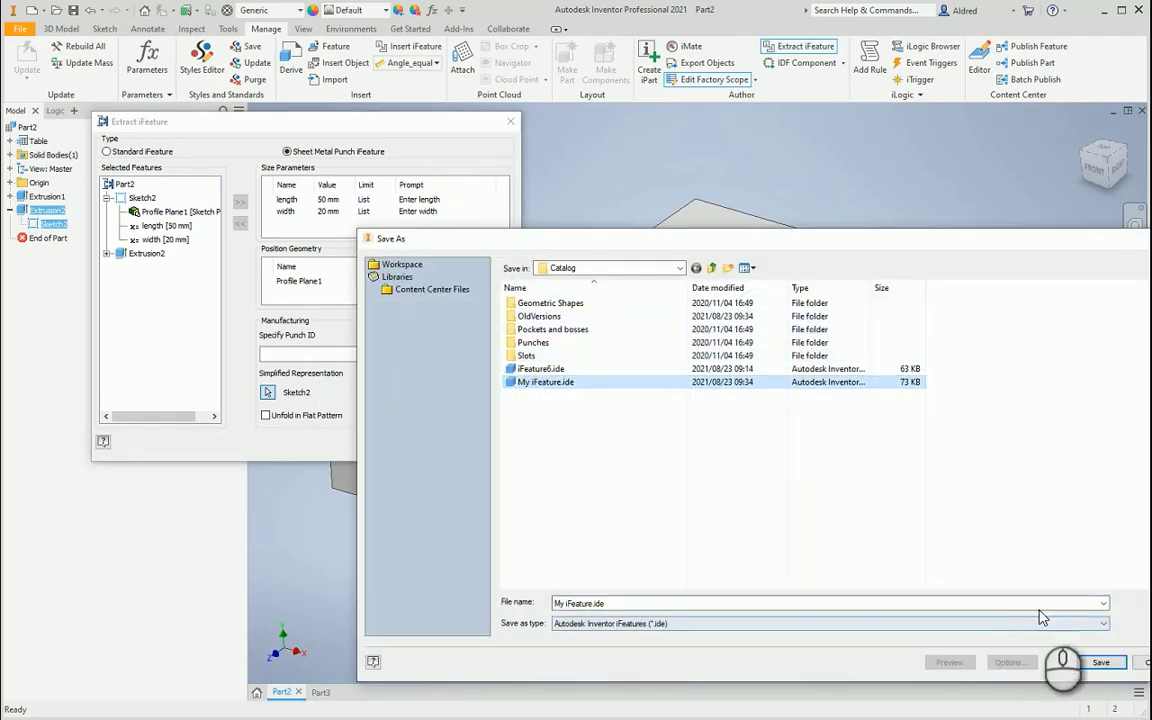
pyautogui.click(1100, 662)
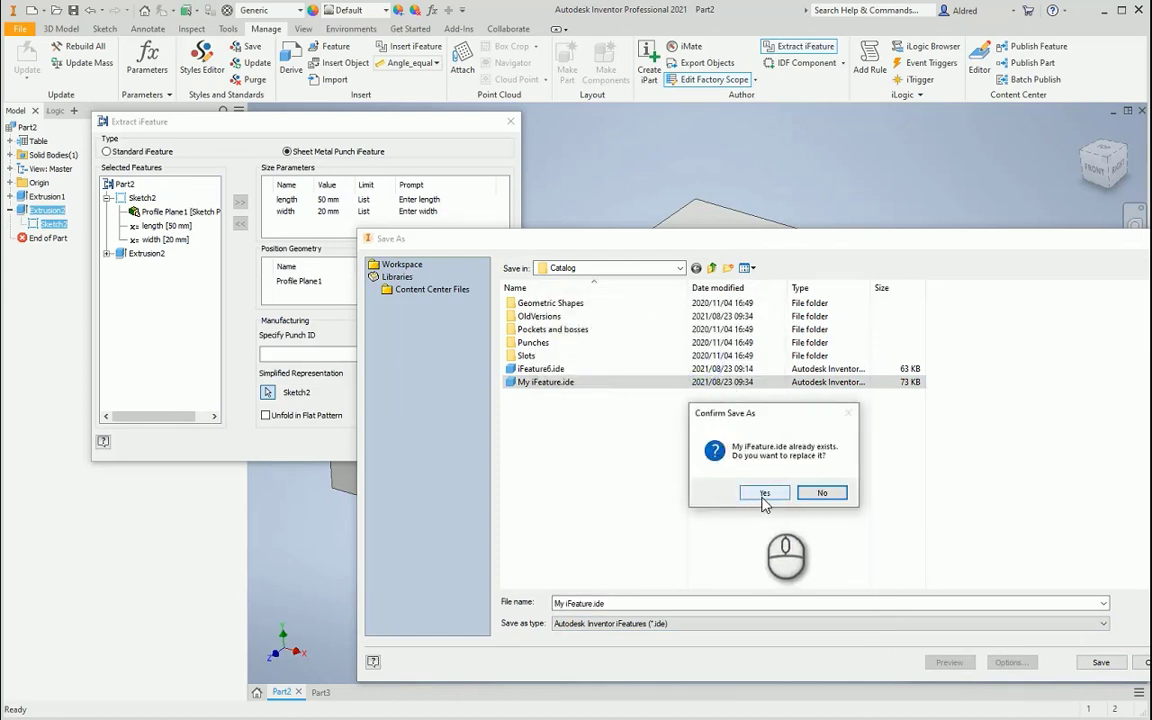
pyautogui.click(764, 492)
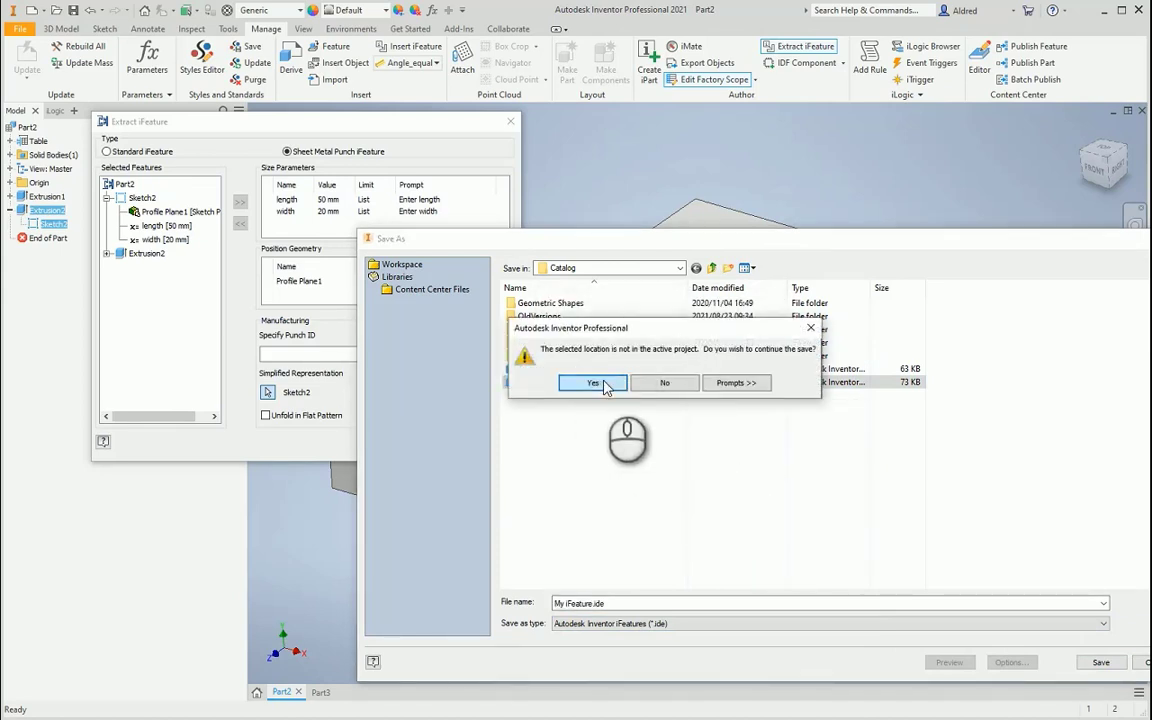
pyautogui.click(592, 384)
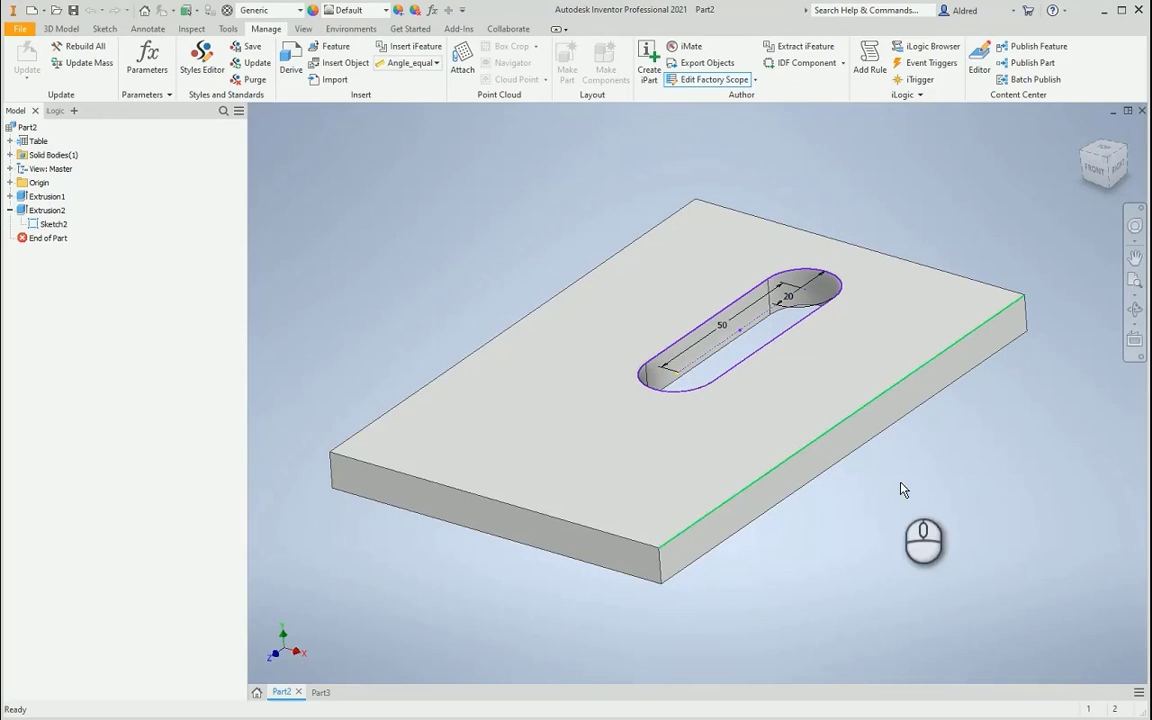
# Switch to the plain Part3 plate and start Insert iFeature from Manage.
pyautogui.click(310, 692)
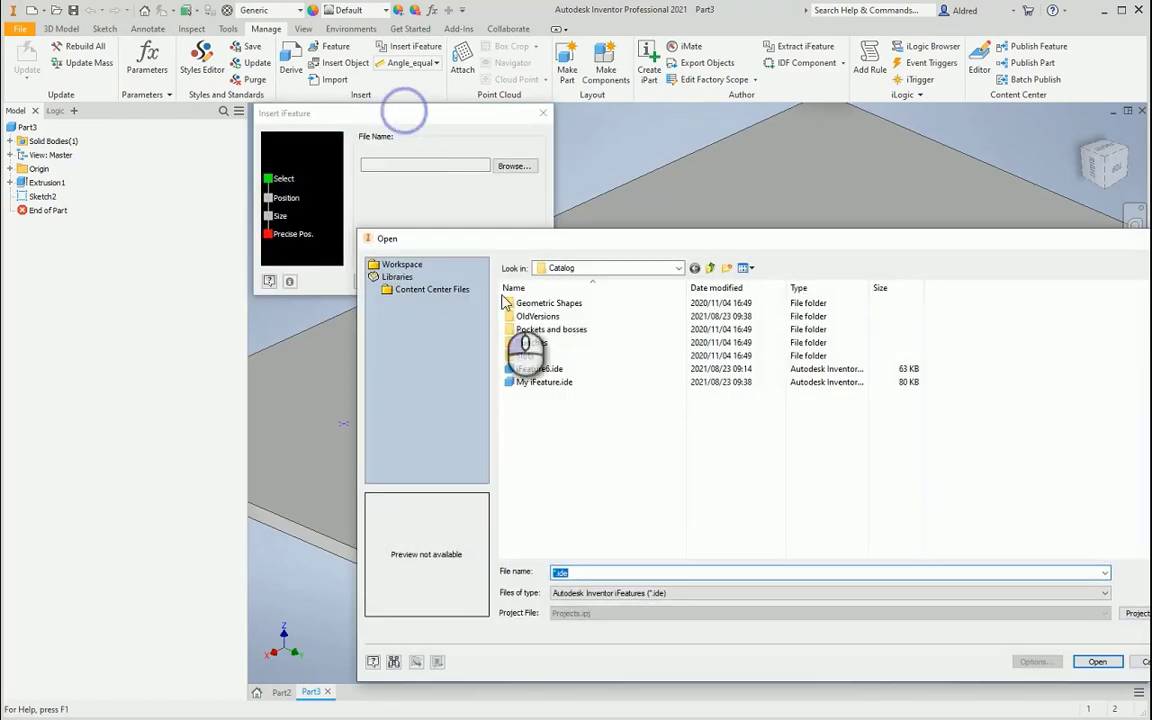
# Load My iFeature.ide onto the plate and adjust the slot length value.
pyautogui.click(544, 380)
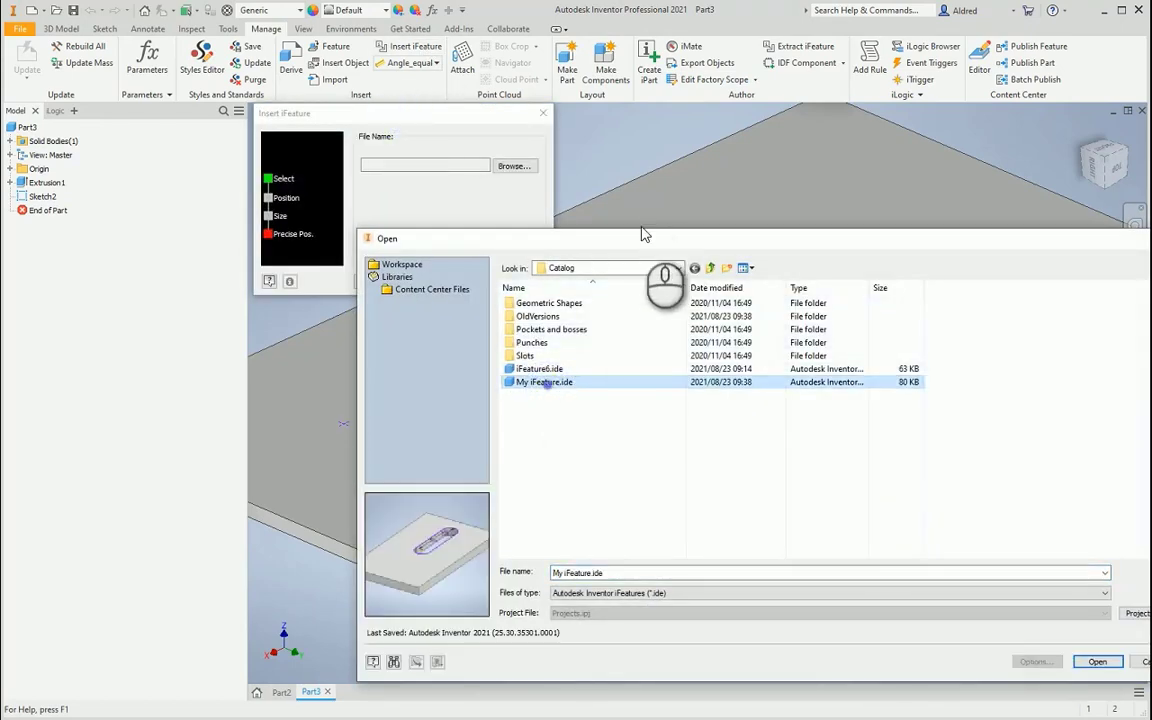
pyautogui.moveTo(616, 430)
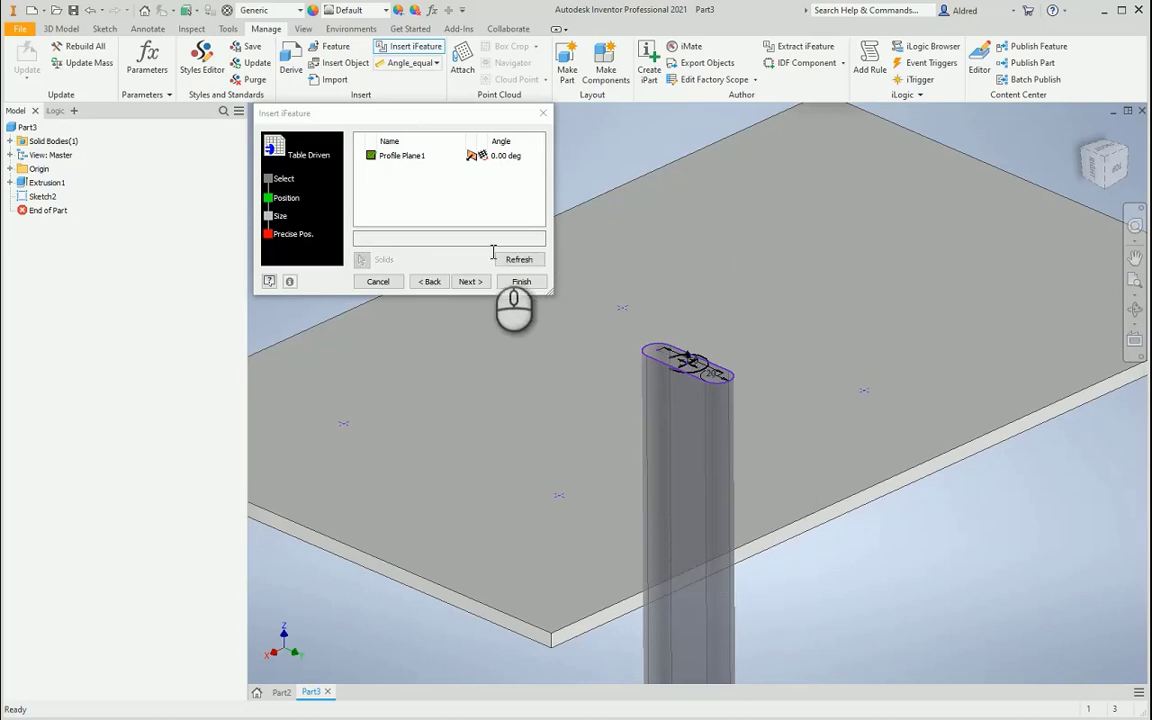
pyautogui.click(468, 280)
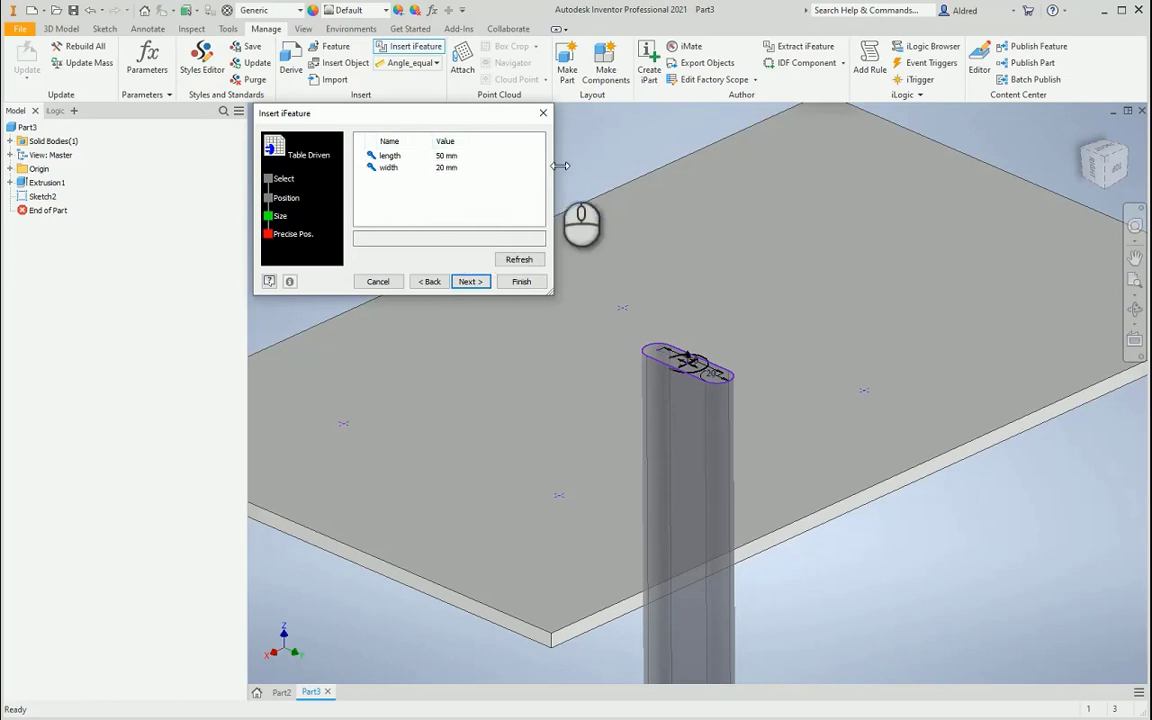
pyautogui.click(450, 156)
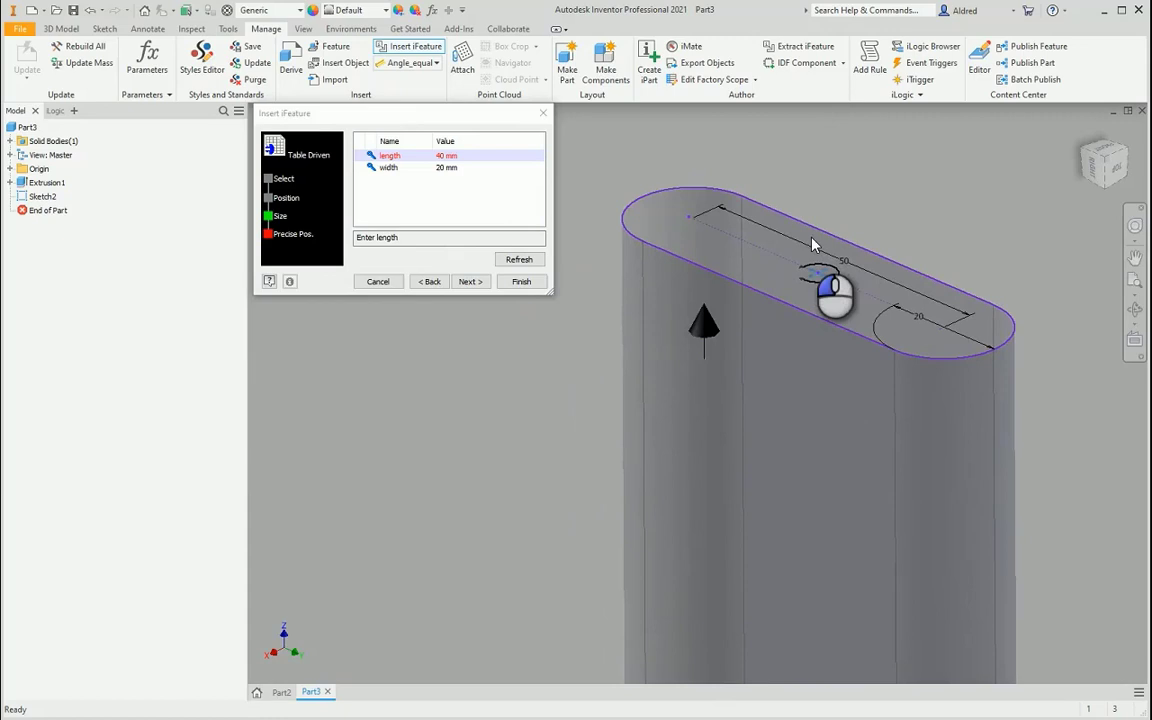
pyautogui.moveTo(820, 280)
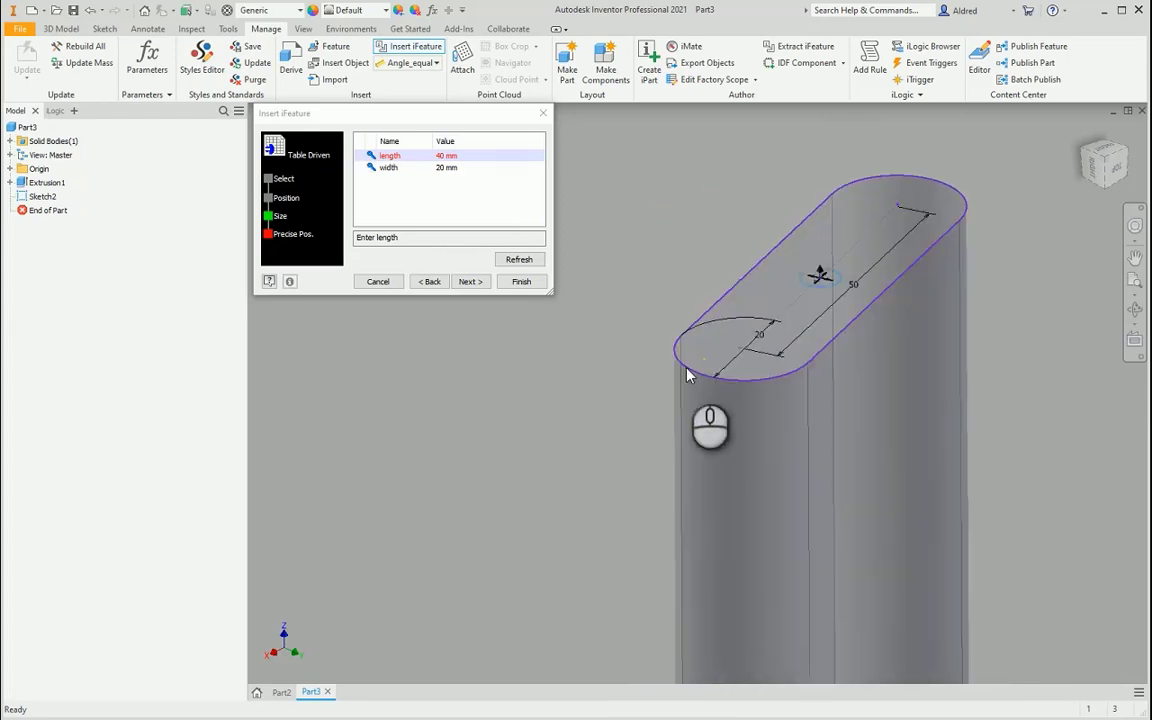
# Reset the slot rotation angle to 0 and finish punching the slot into the plate.
pyautogui.click(472, 280)
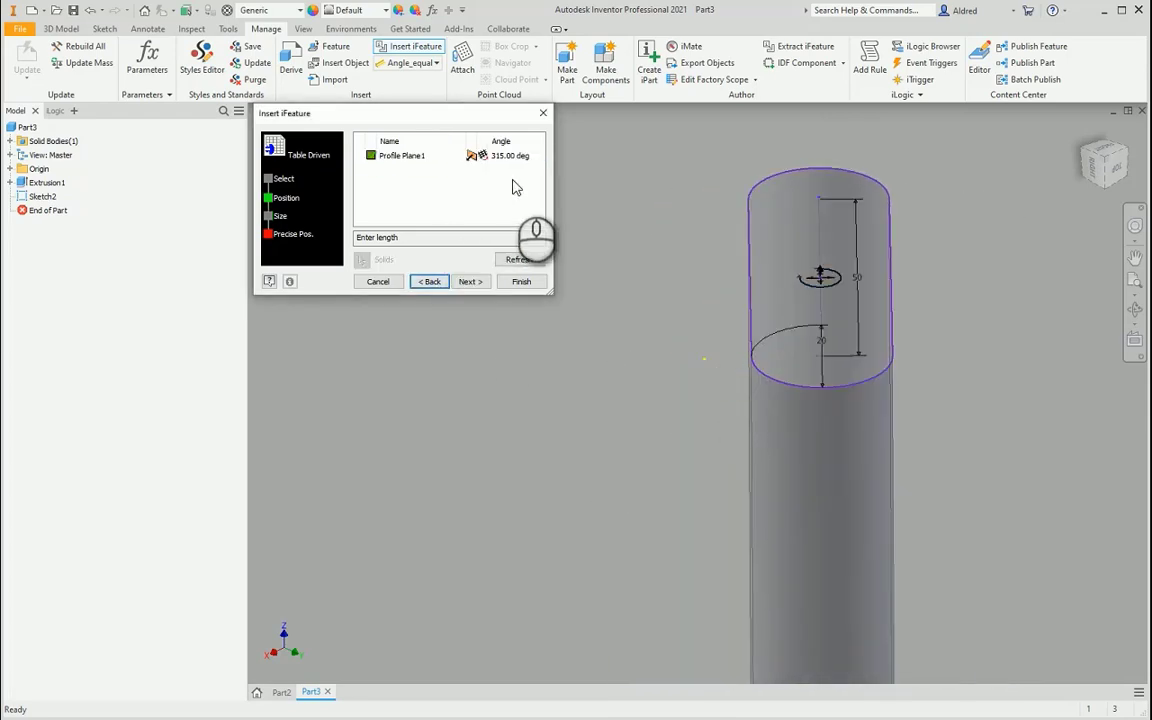
pyautogui.click(508, 156)
pyautogui.write('0')
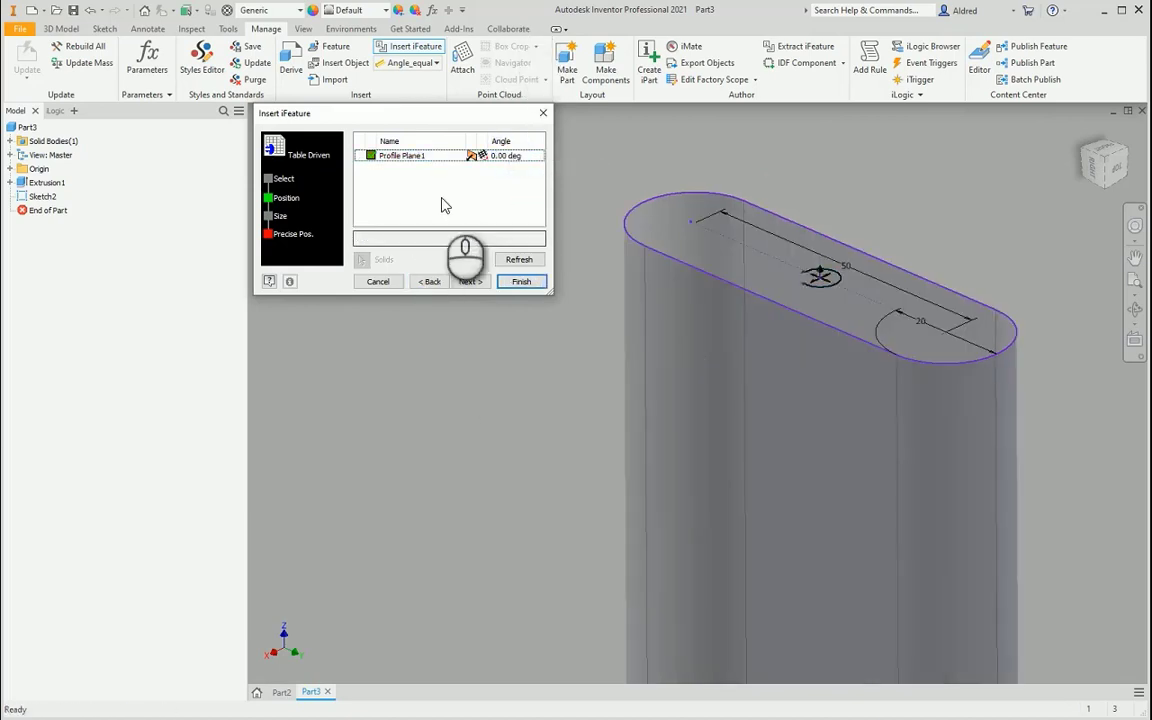
pyautogui.click(470, 280)
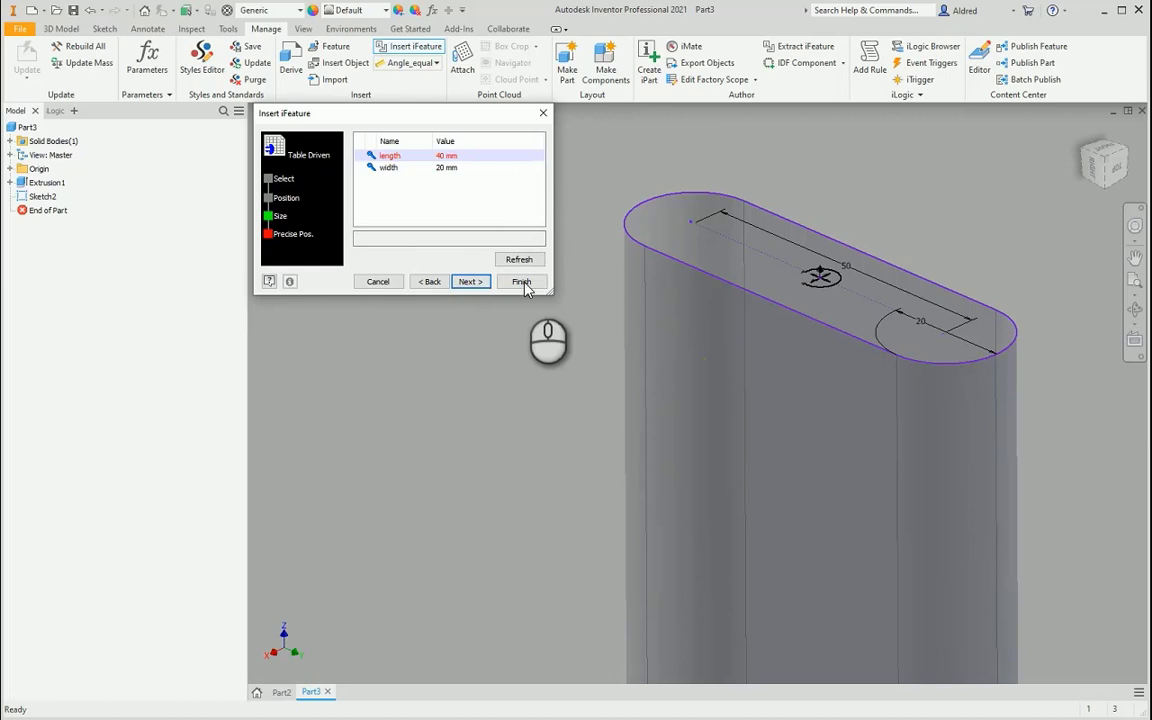
pyautogui.click(520, 280)
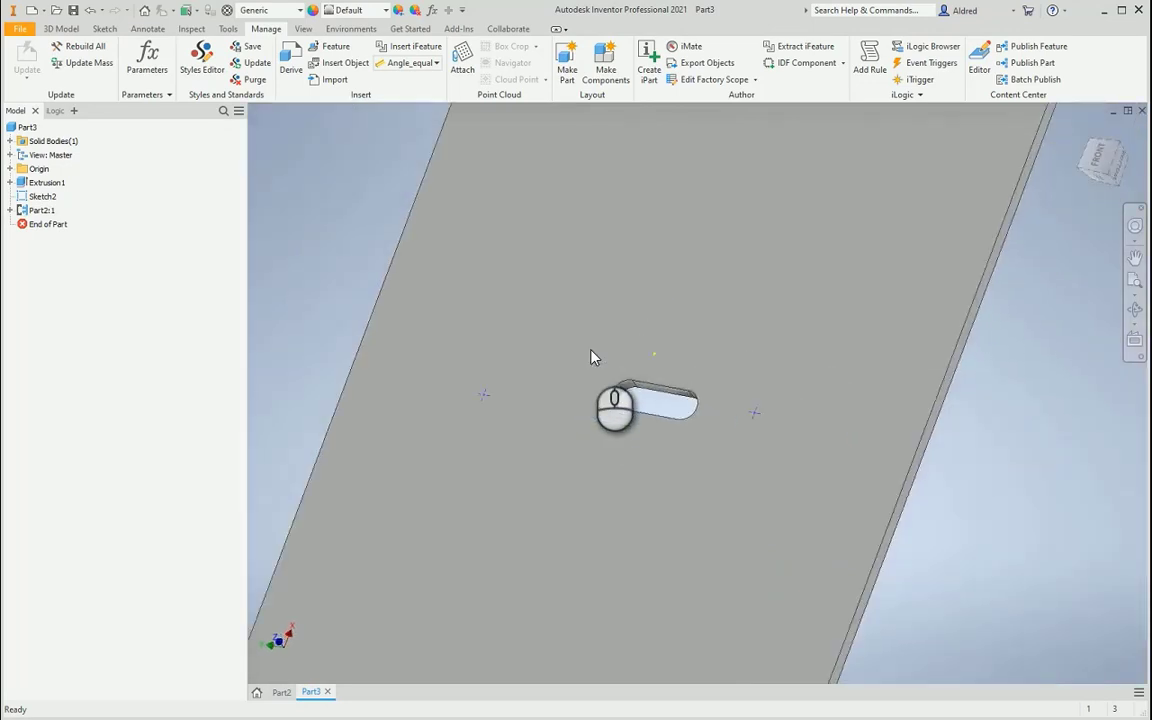
pyautogui.moveTo(644, 404); pyautogui.dragTo(600, 360)
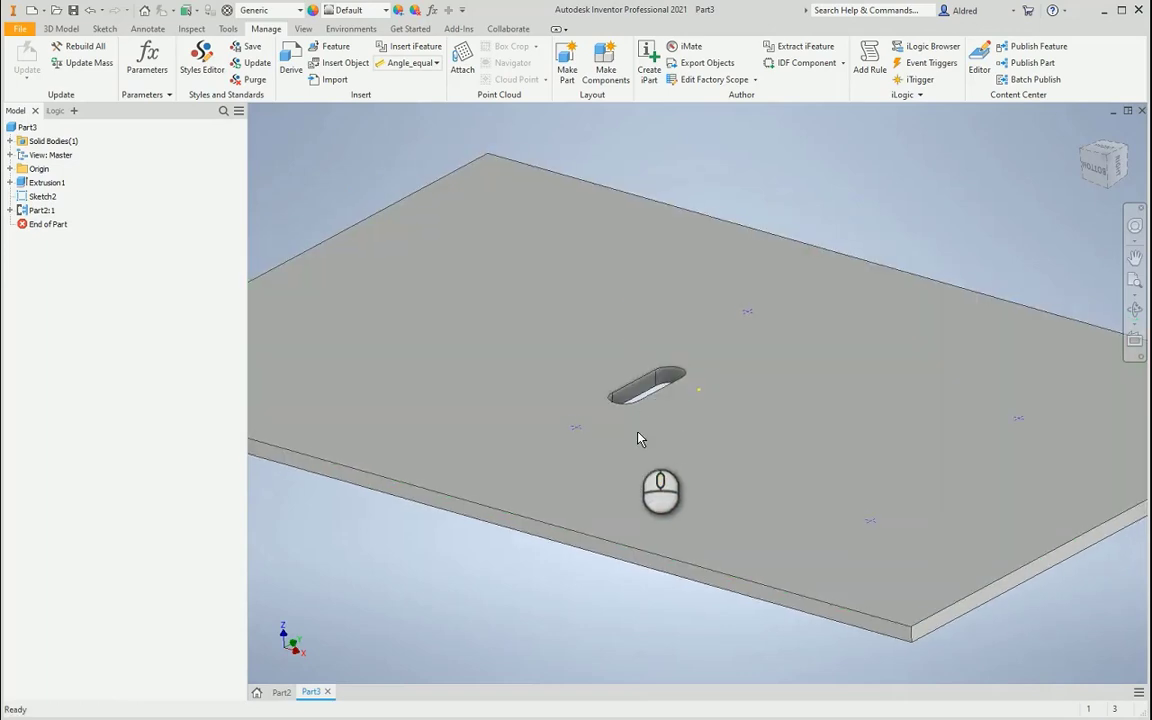
pyautogui.moveTo(476, 218)
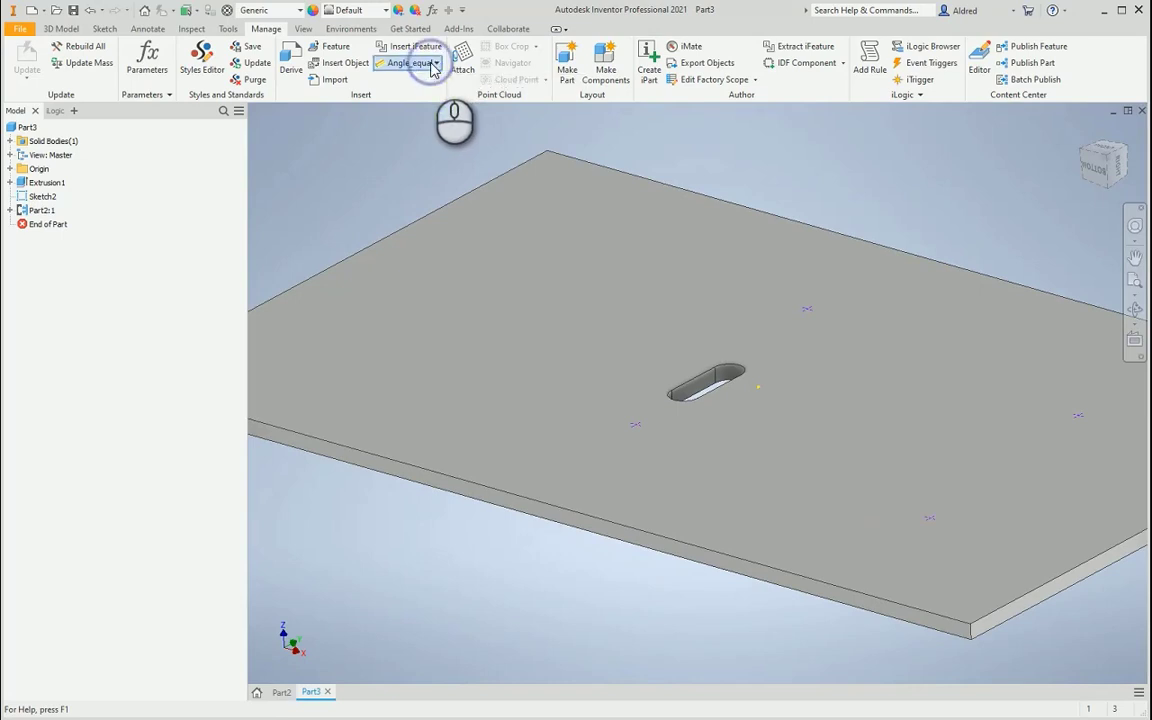
pyautogui.click(436, 62)
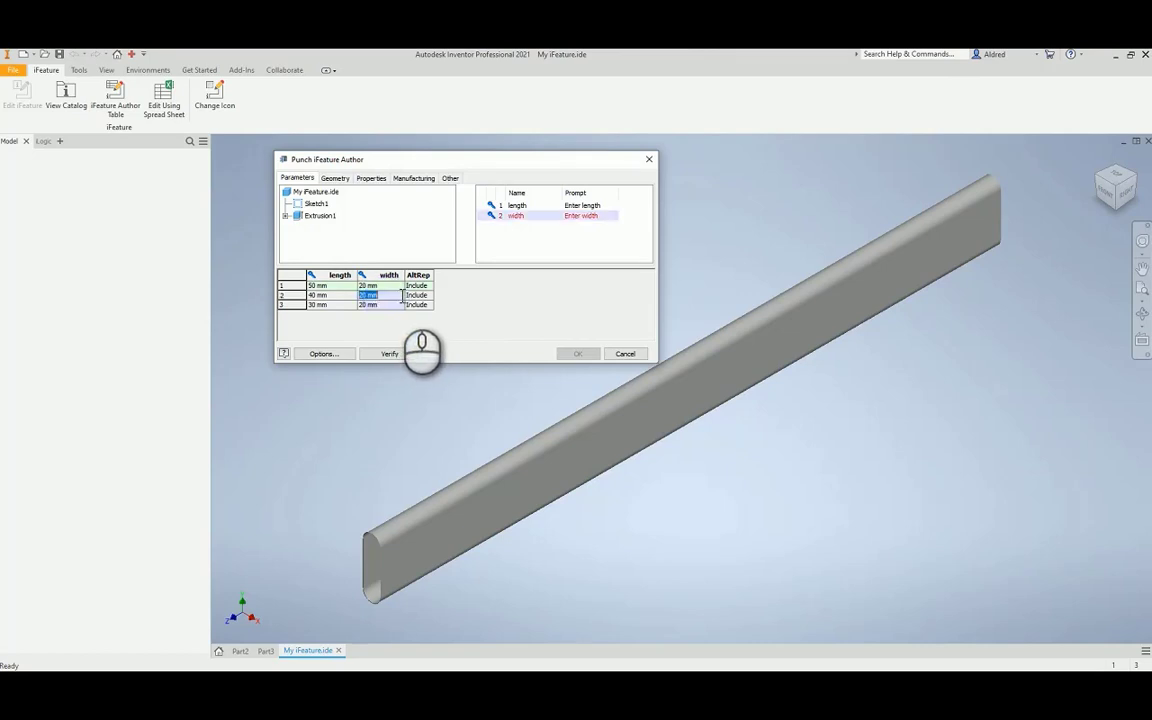
# Set the second variant's slot width to 15 mm in the Punch iFeature Author table and accept it.
pyautogui.write('15')
pyautogui.click(380, 304)
pyautogui.write('10')
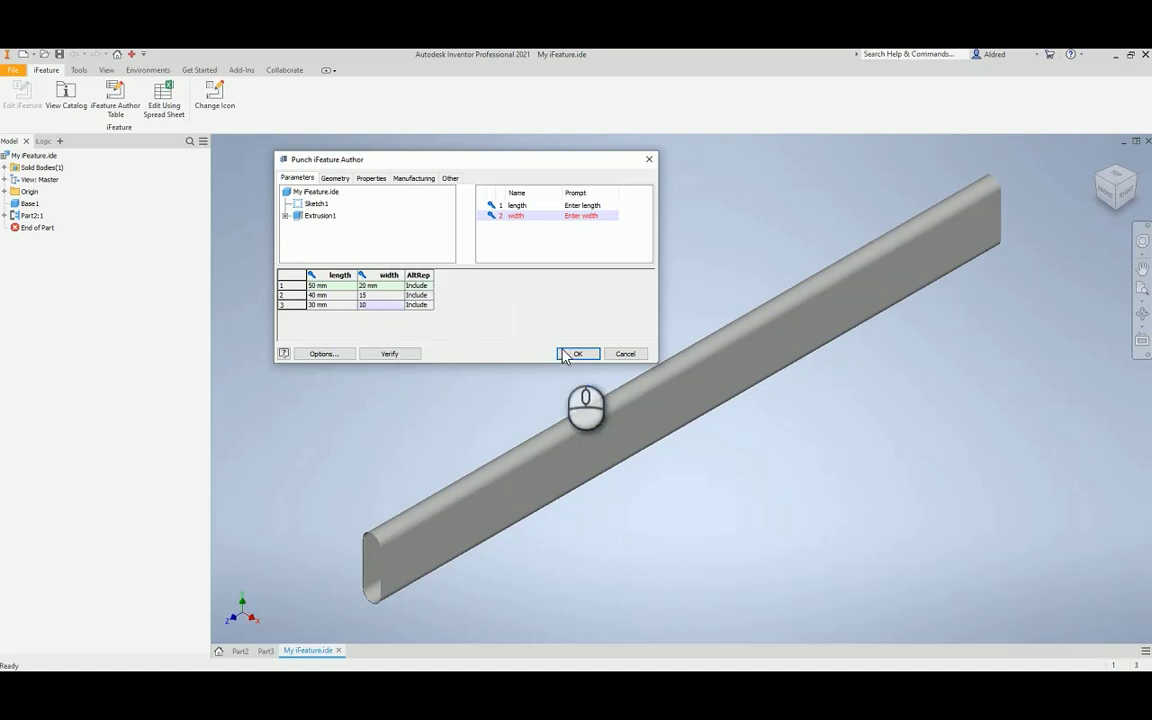
pyautogui.click(576, 352)
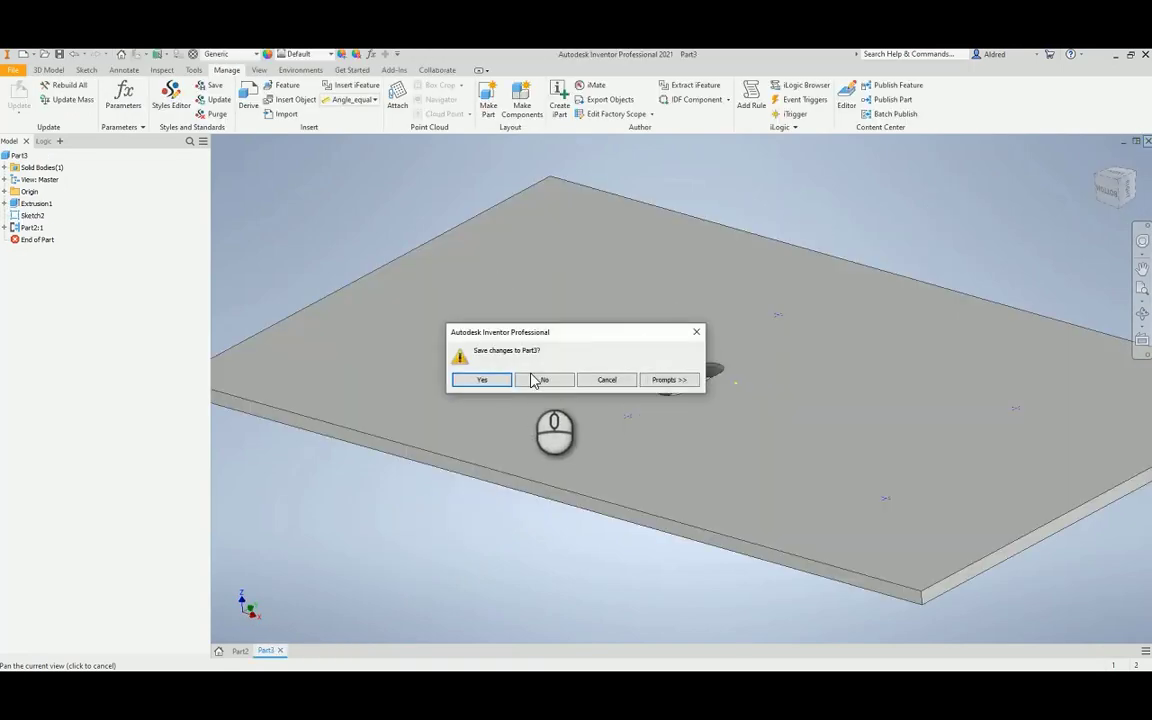
# Decline saving the plate changes and start another Insert iFeature.
pyautogui.click(542, 380)
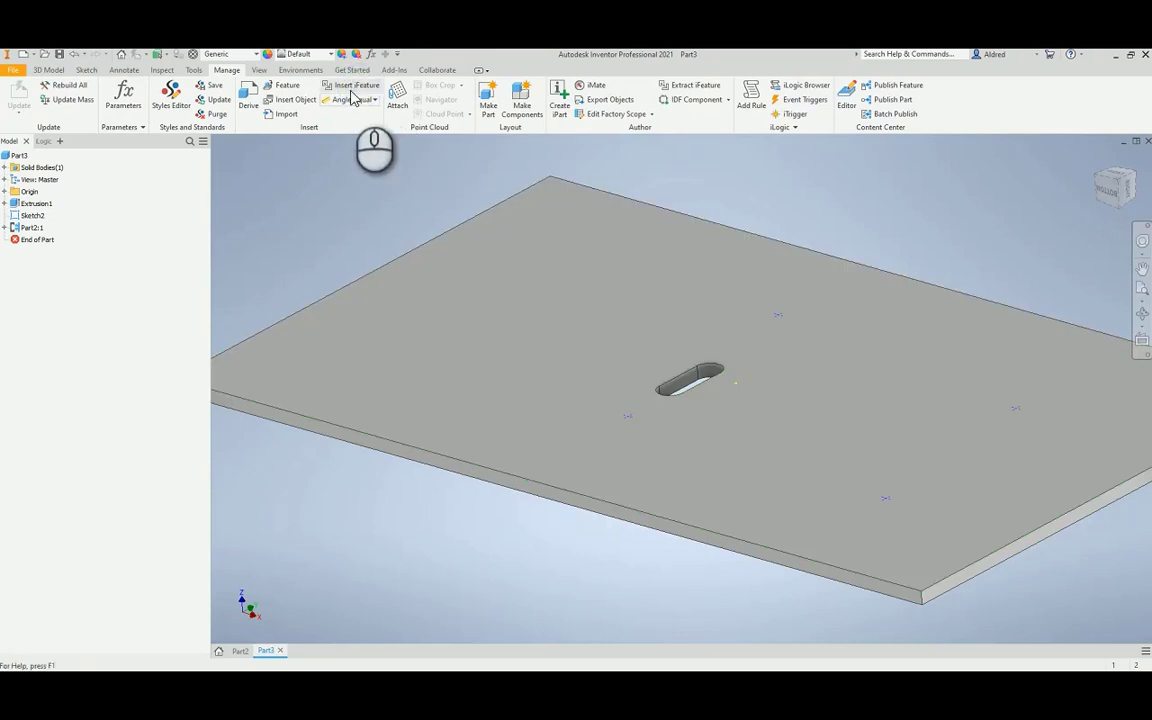
pyautogui.click(356, 84)
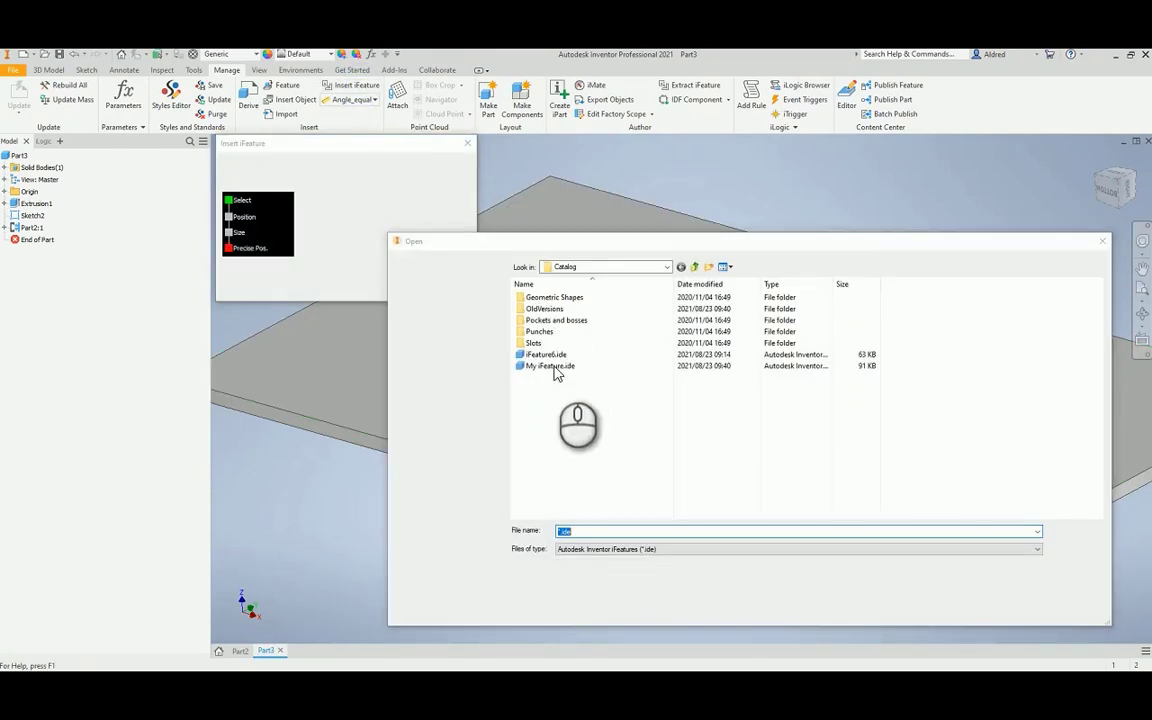
# Load My iFeature.ide and place a second slot on the plate's top face.
pyautogui.click(550, 364)
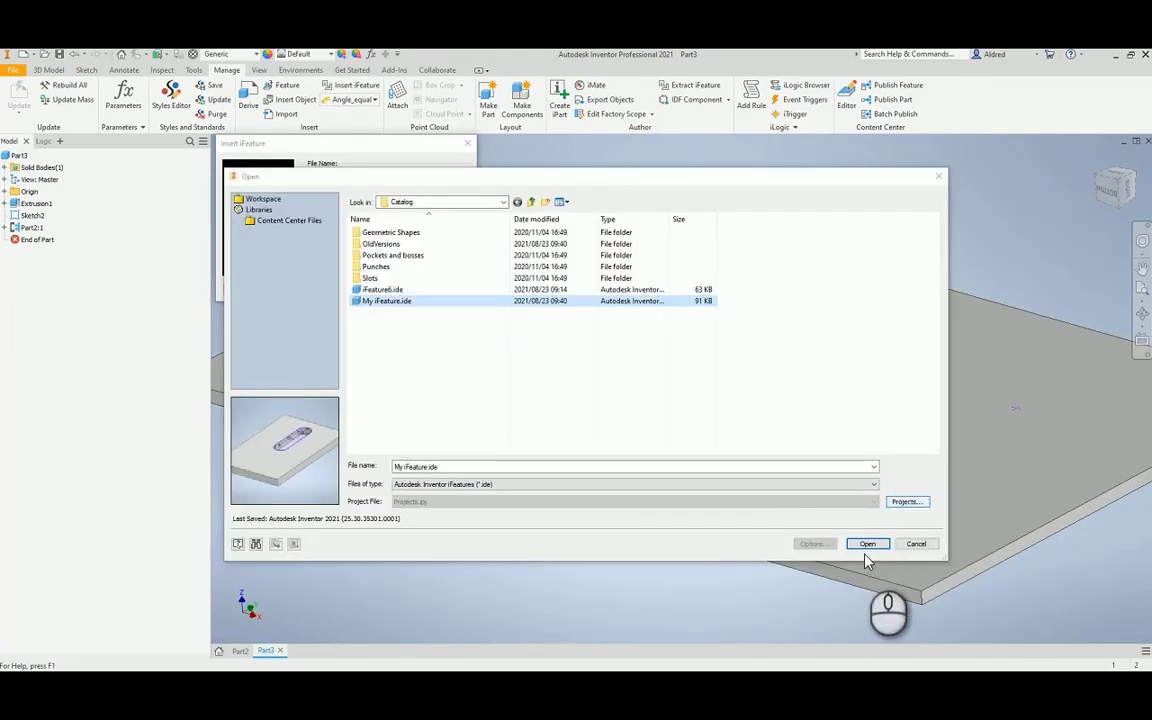
pyautogui.click(866, 544)
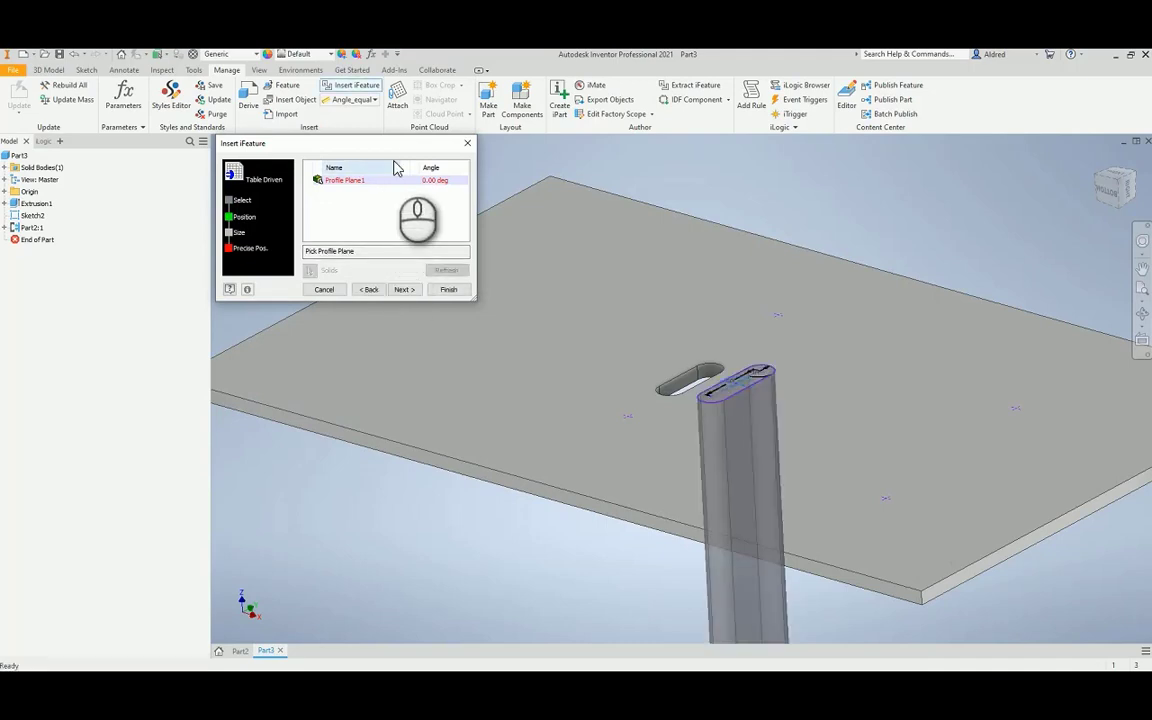
pyautogui.click(650, 330)
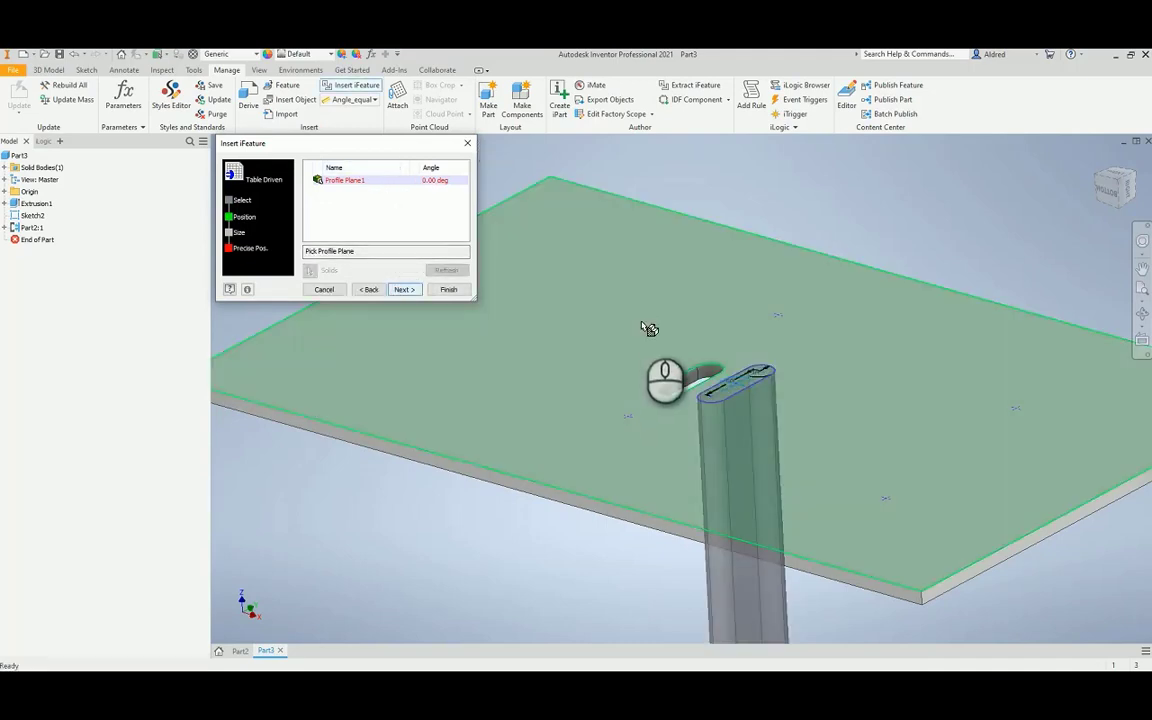
pyautogui.click(744, 384)
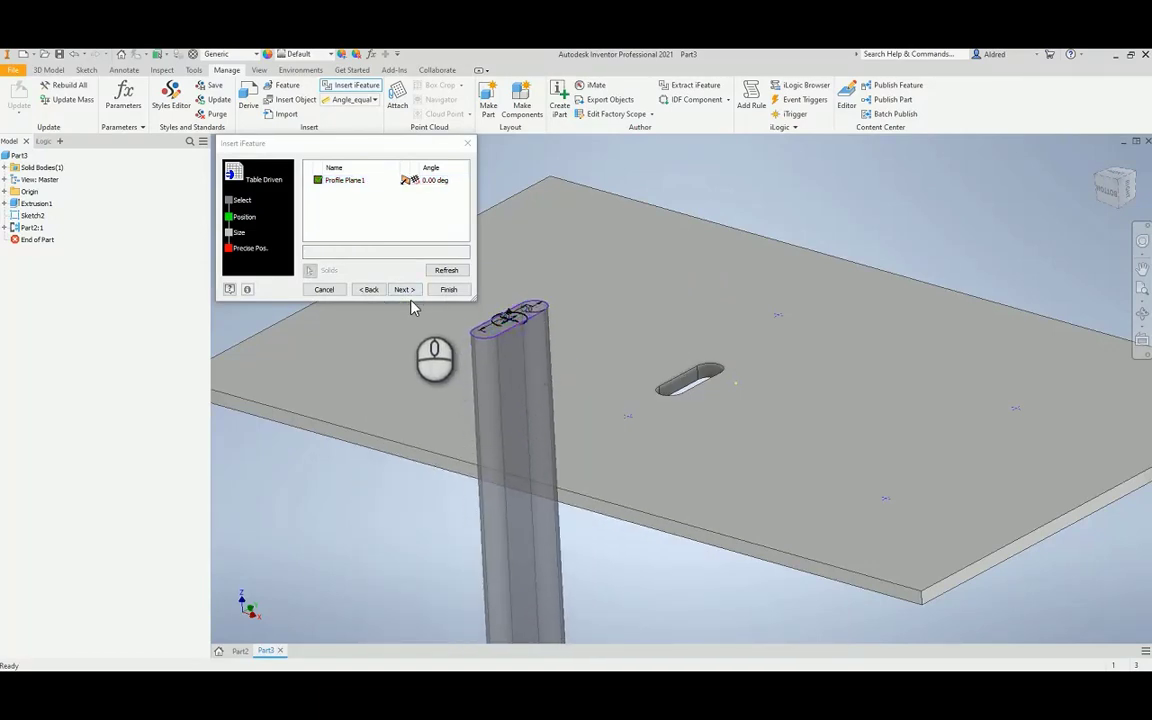
# Accept the slot size and finish inserting the second slot.
pyautogui.click(404, 288)
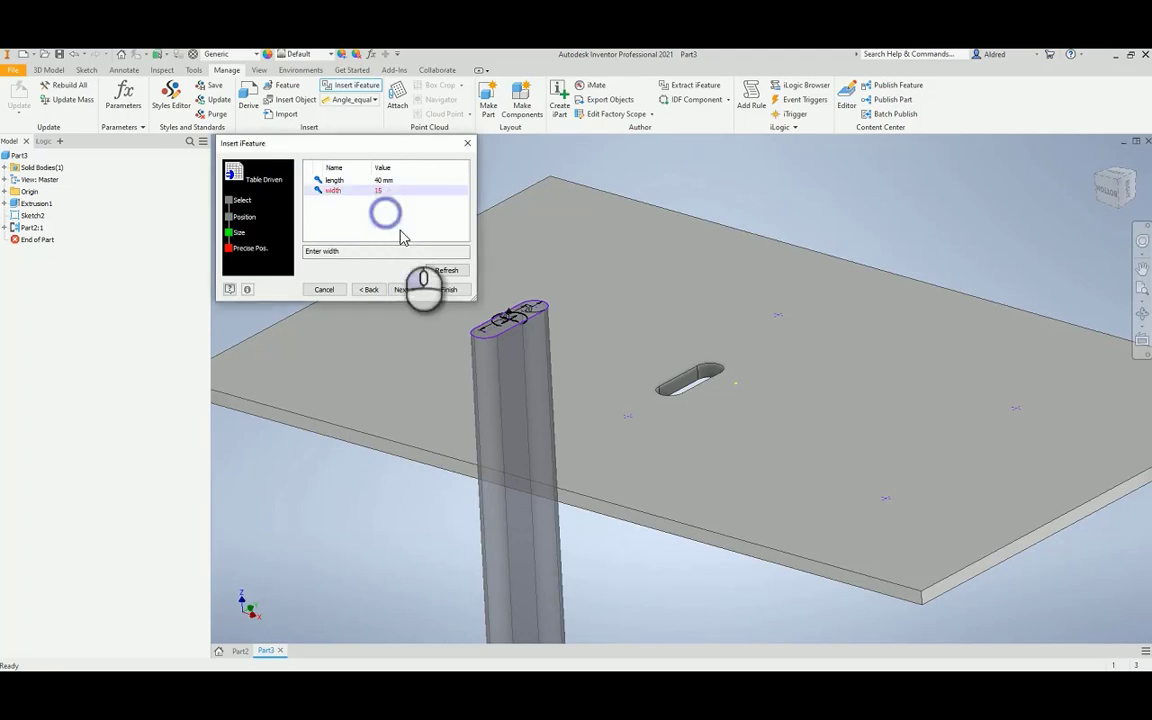
pyautogui.click(400, 288)
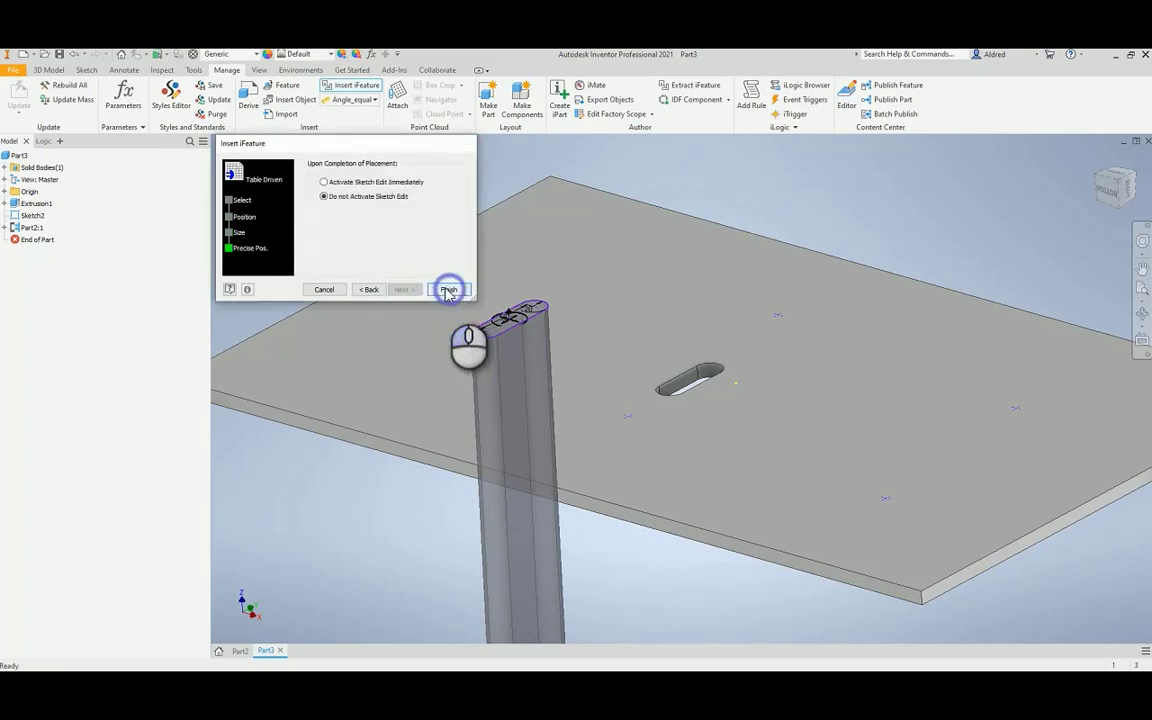
pyautogui.click(448, 288)
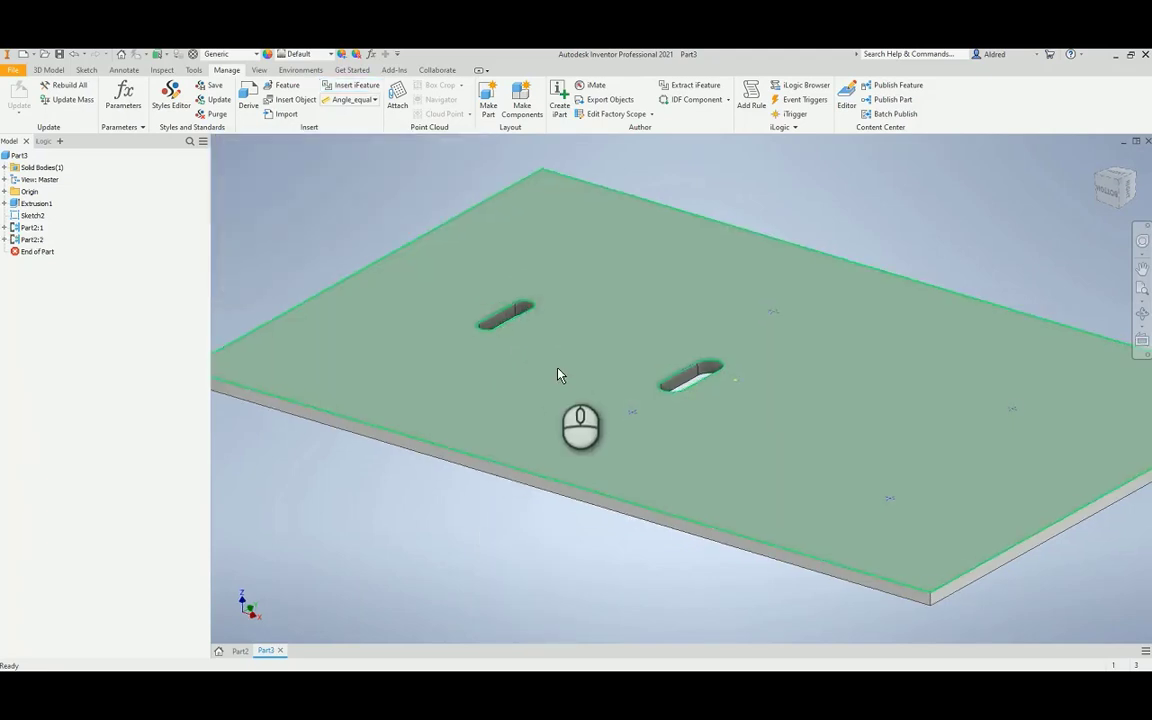